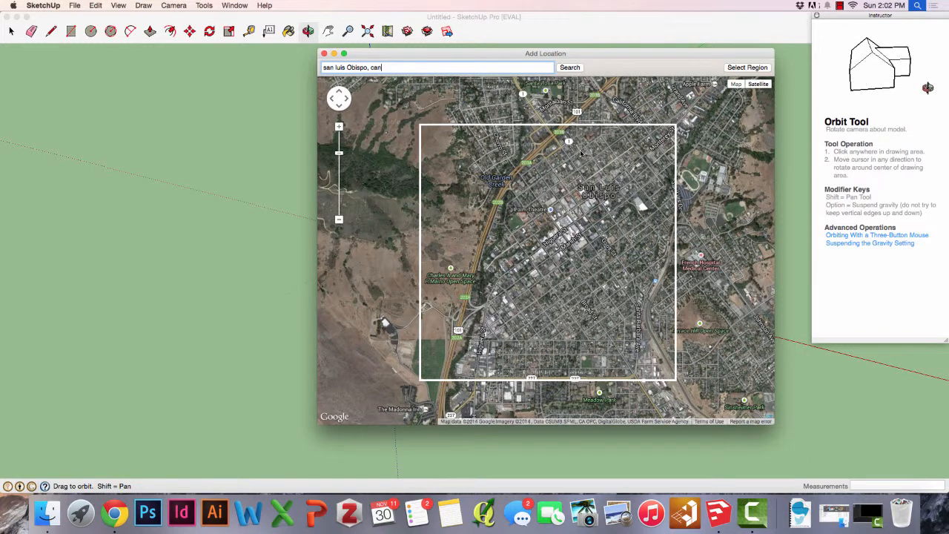
Step: Move the Add Location window aside, clear the address search and close the window
{"action": "left_click_drag", "start_coordinate": [545, 54], "coordinate": [309, 66]}
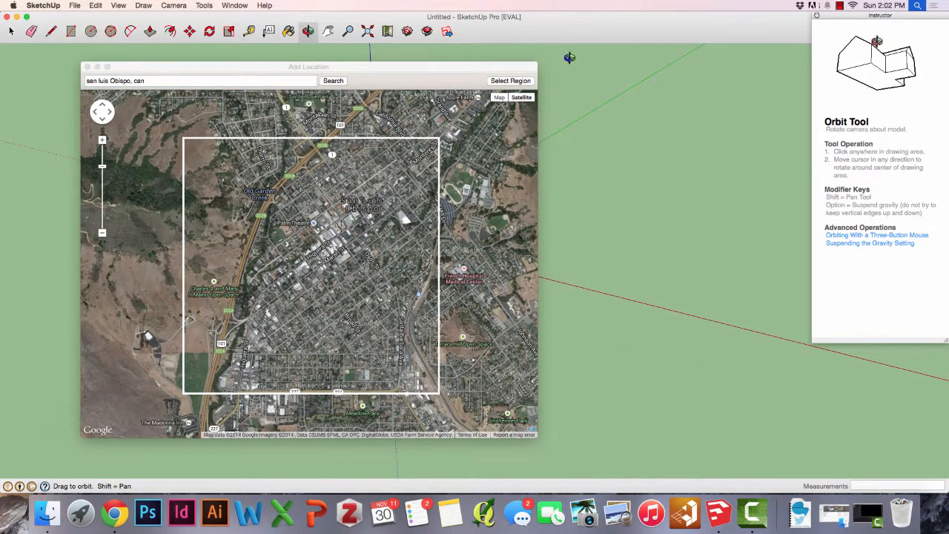
{"action": "left_click", "coordinate": [200, 80]}
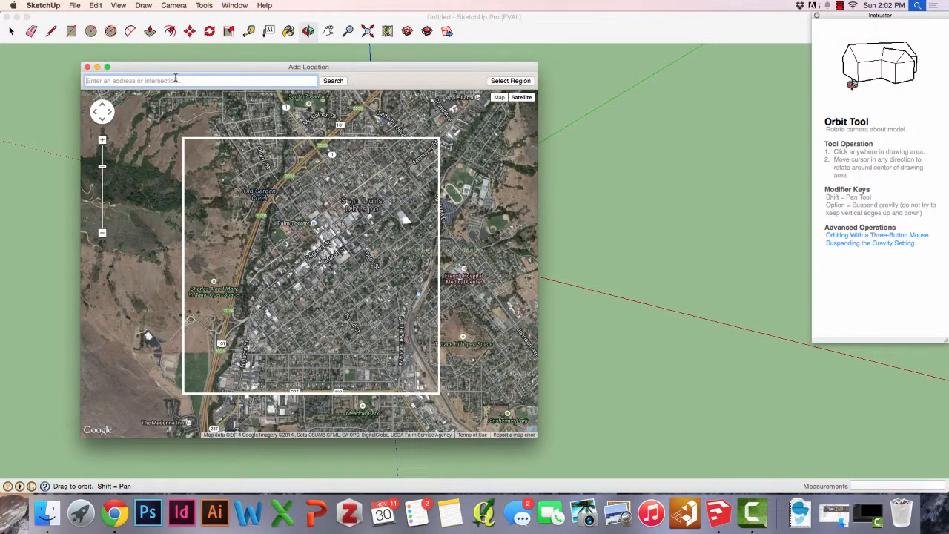
{"action": "left_click", "coordinate": [86, 67]}
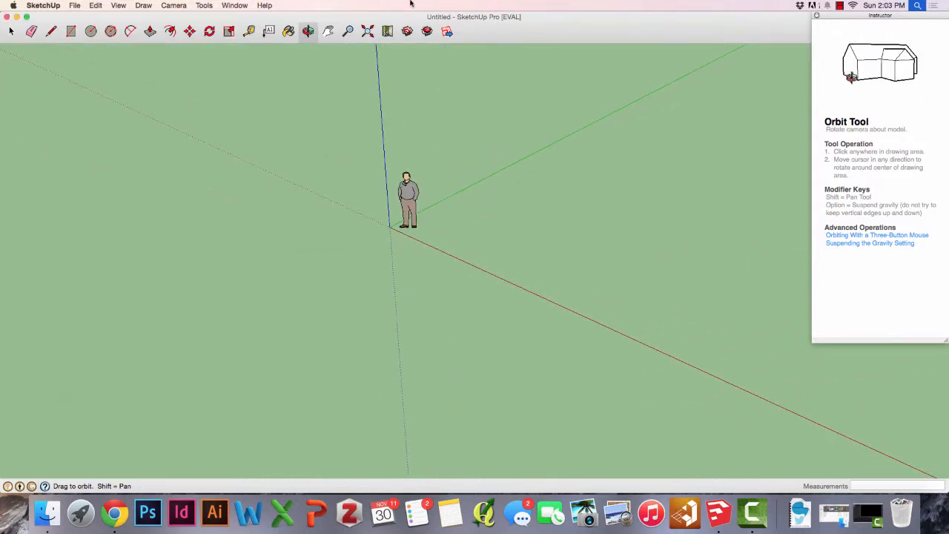
Step: Reopen Add Location from the File menu and show the Location toolbar via View
{"action": "left_click", "coordinate": [387, 31]}
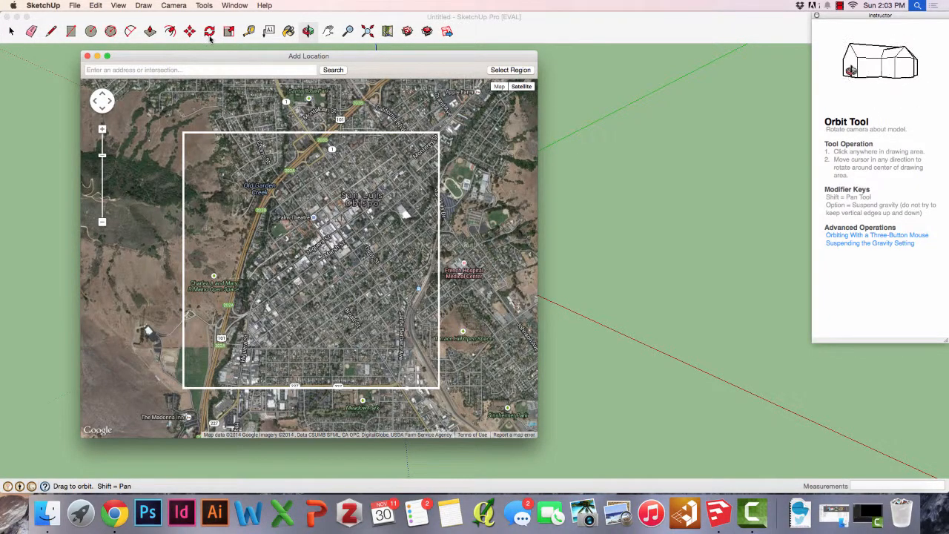
{"action": "left_click", "coordinate": [119, 5]}
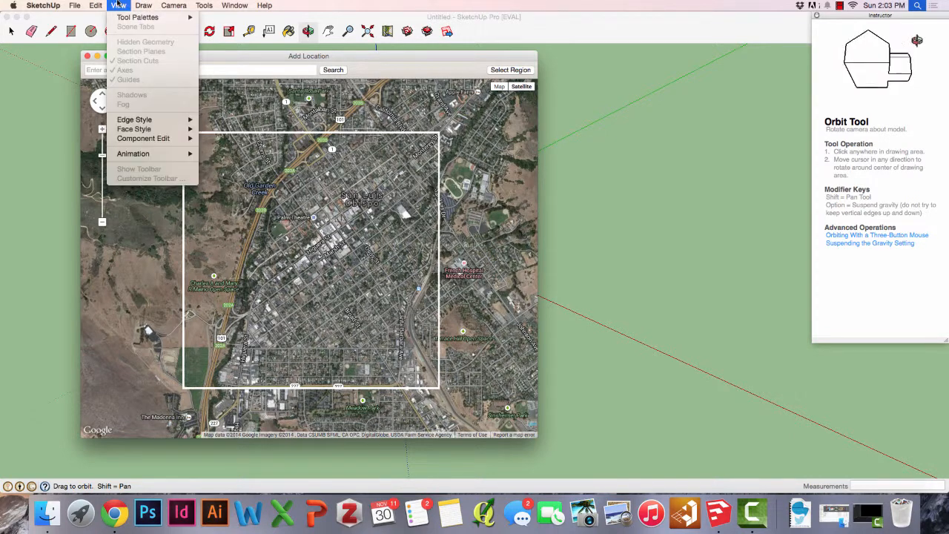
{"action": "mouse_move", "coordinate": [137, 18]}
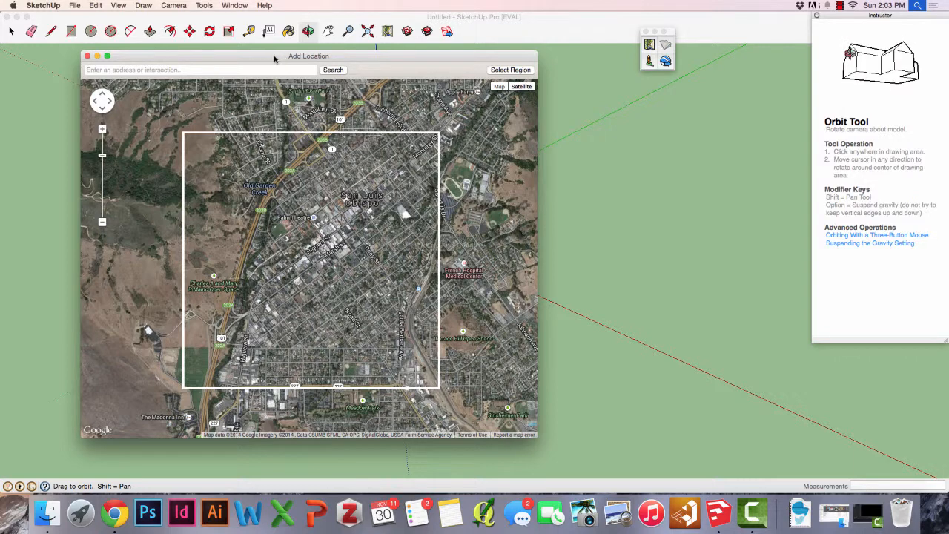
Step: Search the map for 'broad and higher; san luis obispo' and zoom to the intersection
{"action": "left_click", "coordinate": [200, 70]}
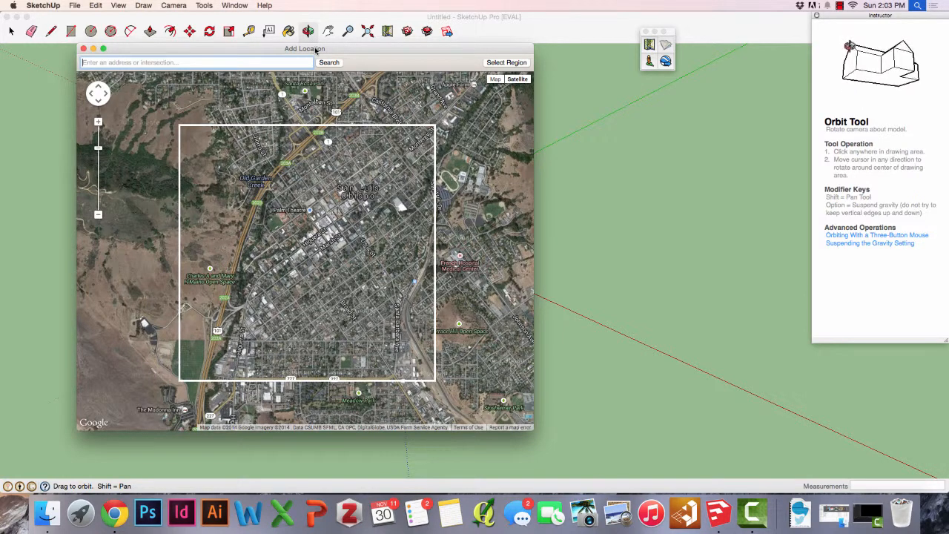
{"action": "type", "text": "broad and higher, san luis"}
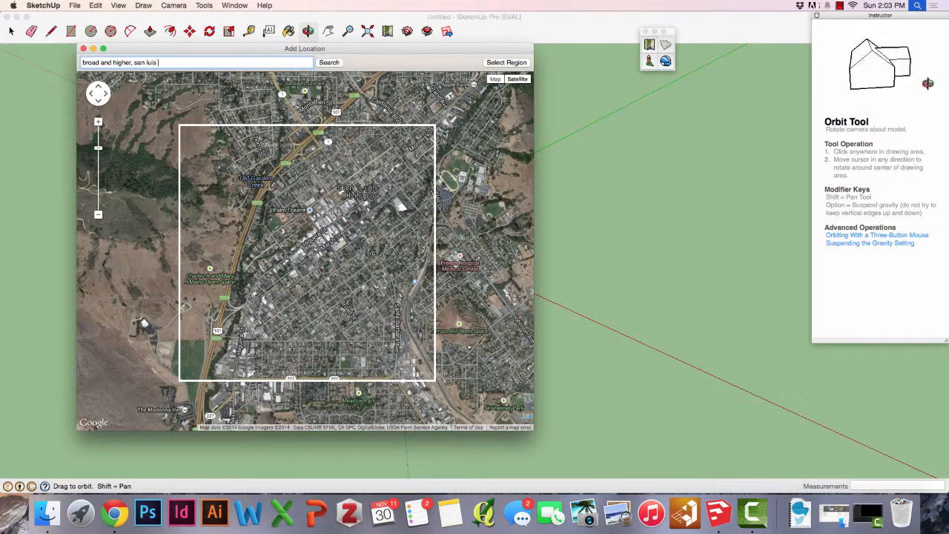
{"action": "type", "text": "obispo"}
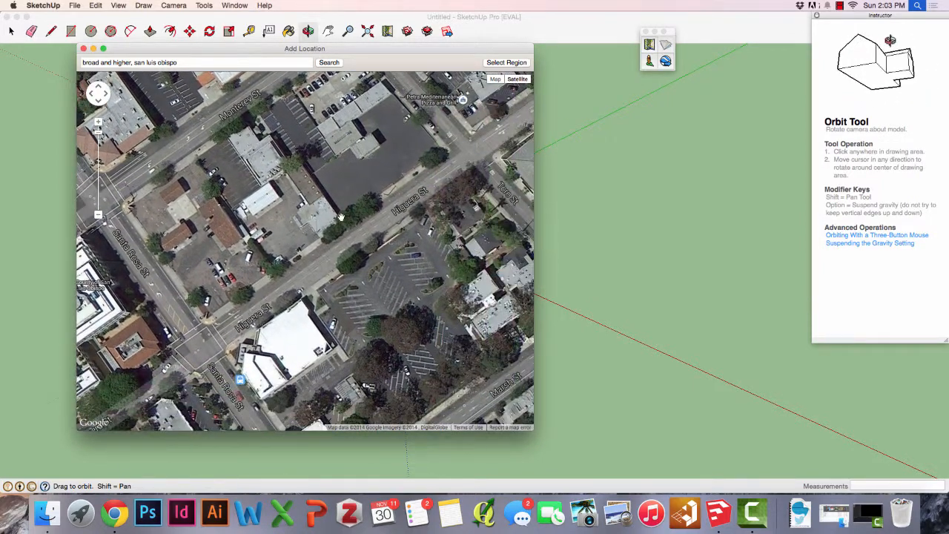
Step: Start Select Region and drag the pins to frame the block around the intersection
{"action": "left_click", "coordinate": [195, 63]}
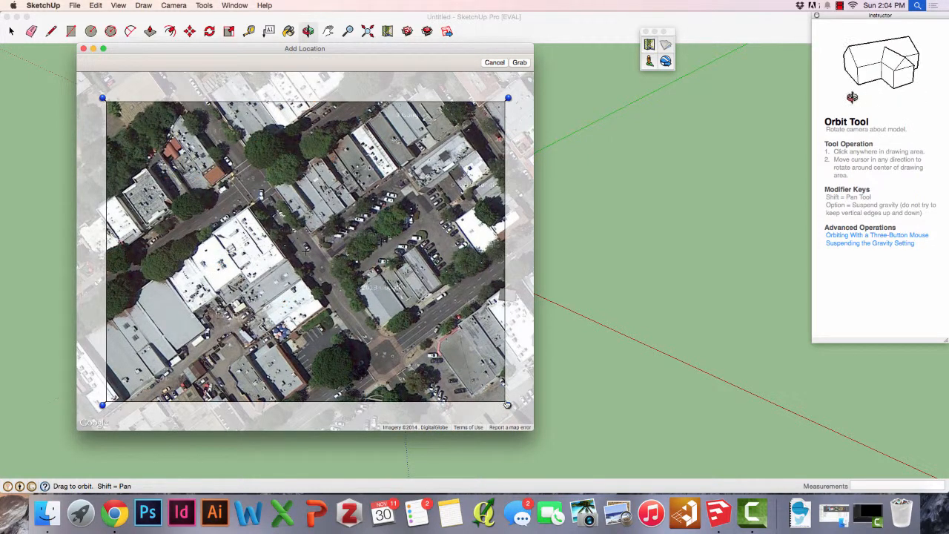
{"action": "left_click_drag", "start_coordinate": [507, 252], "coordinate": [448, 252]}
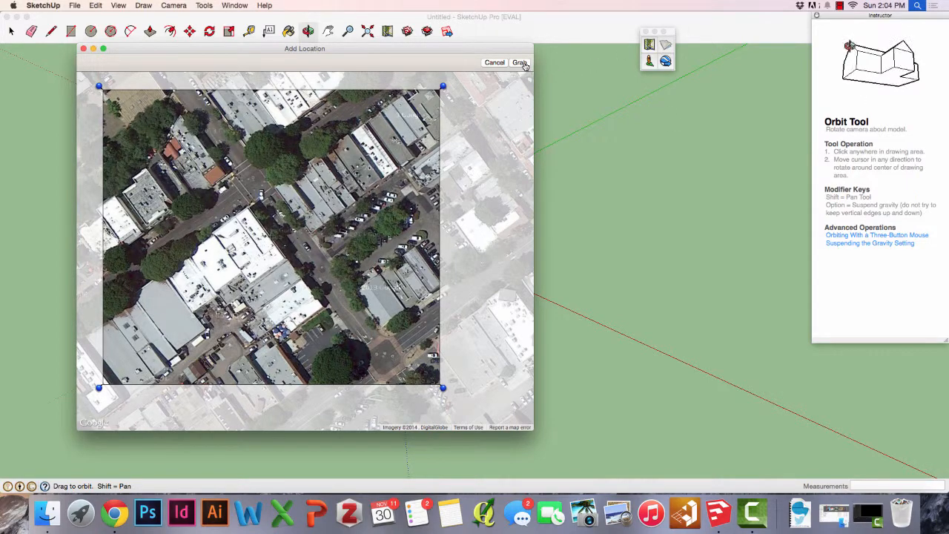
Step: Grab the framed region into the model and orbit around the imported aerial terrain
{"action": "left_click", "coordinate": [519, 62]}
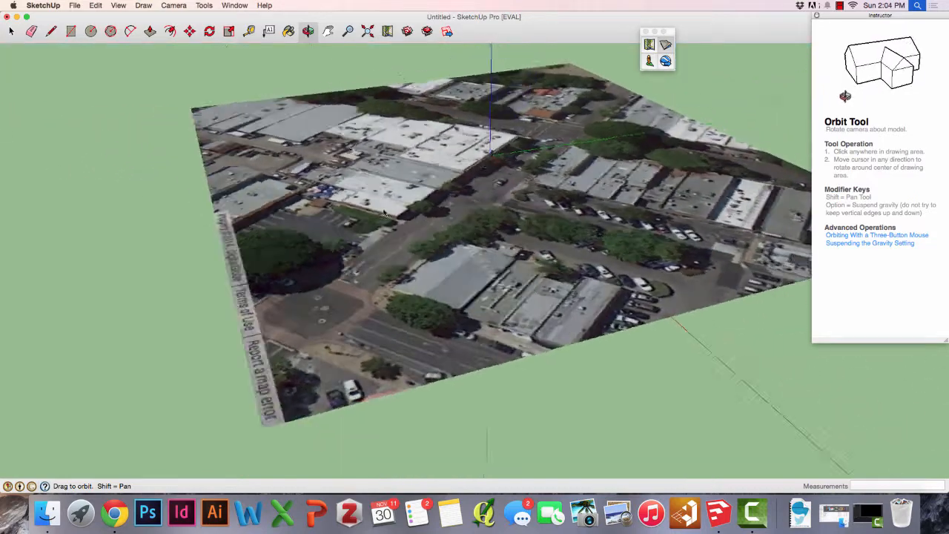
{"action": "left_click_drag", "start_coordinate": [385, 210], "coordinate": [591, 220]}
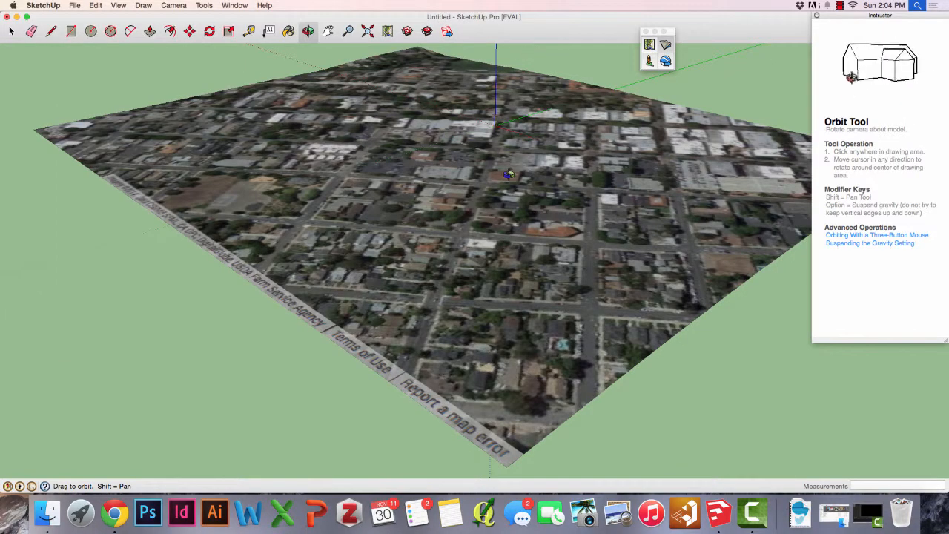
{"action": "left_click_drag", "start_coordinate": [510, 174], "coordinate": [172, 88]}
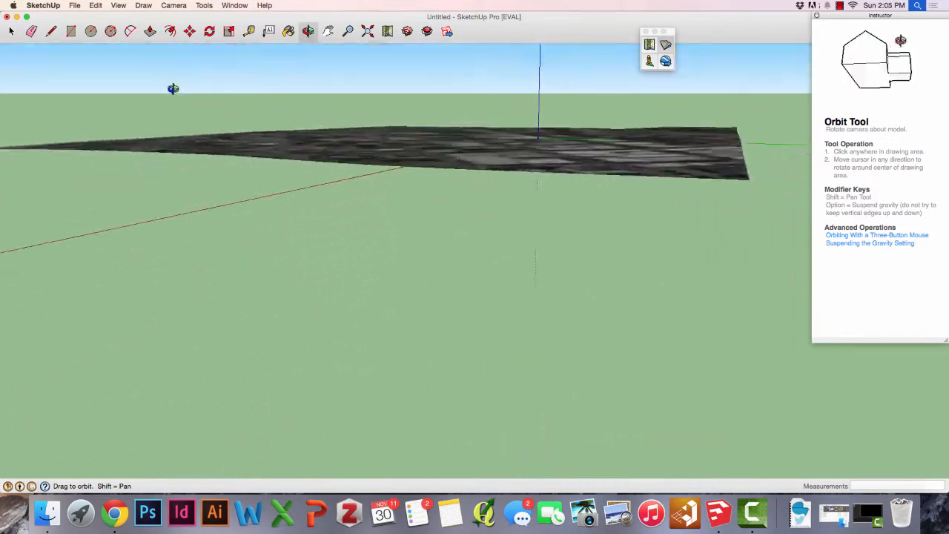
{"action": "left_click_drag", "start_coordinate": [172, 89], "coordinate": [408, 131]}
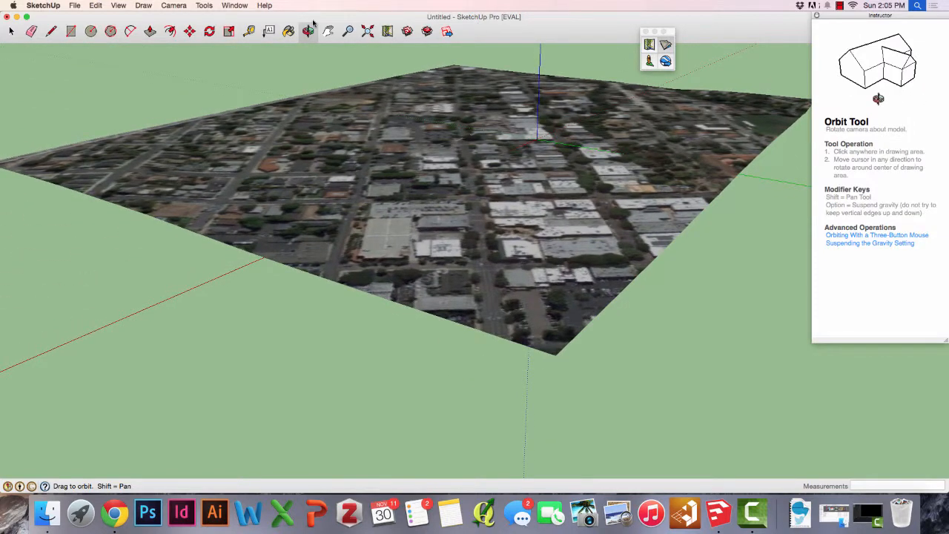
Step: Select the imported aerial imagery and bring up its context actions, then zoom in close
{"action": "left_click", "coordinate": [95, 6]}
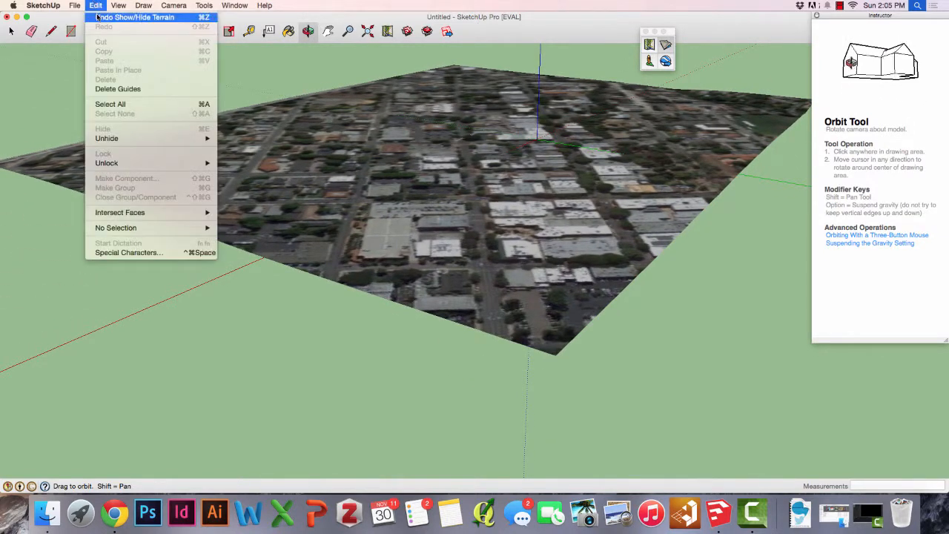
{"action": "left_click", "coordinate": [42, 6]}
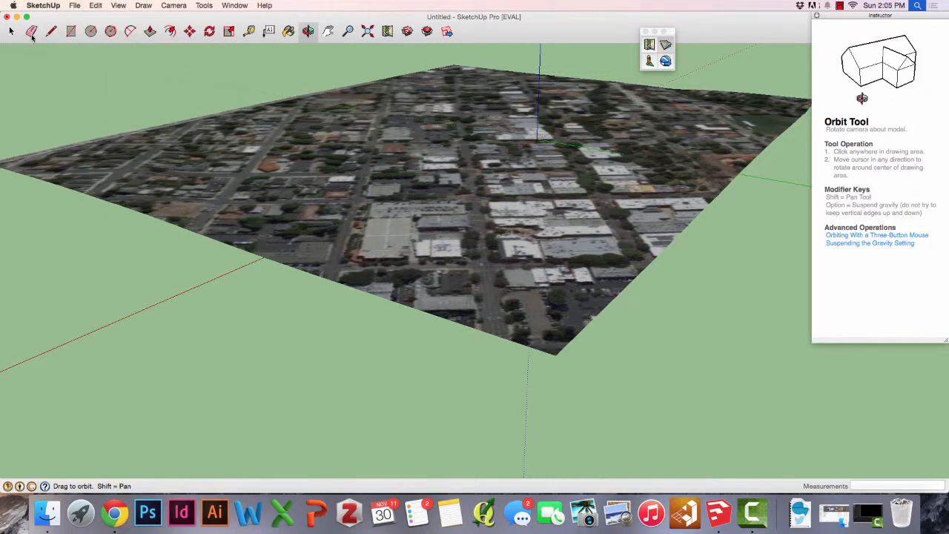
{"action": "left_click", "coordinate": [12, 30]}
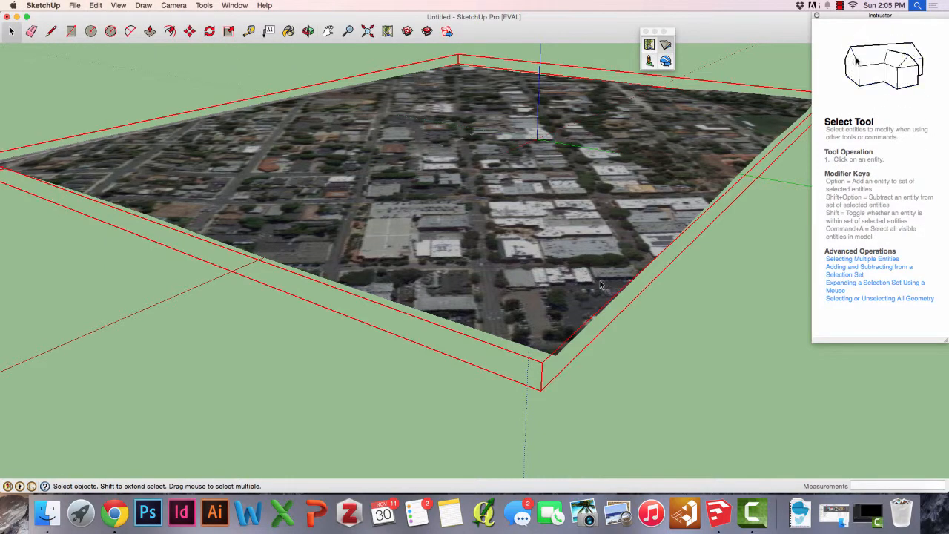
{"action": "right_click", "coordinate": [600, 285]}
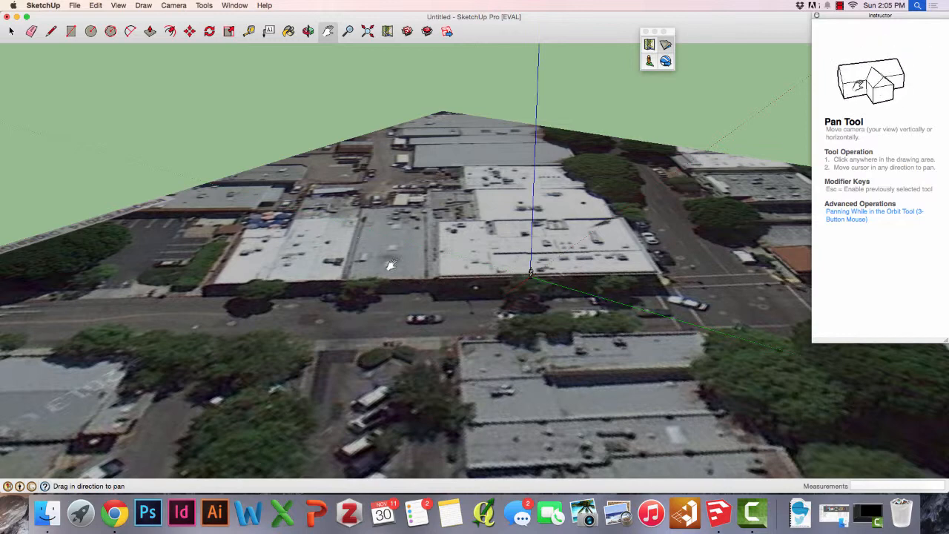
{"action": "mouse_move", "coordinate": [215, 53]}
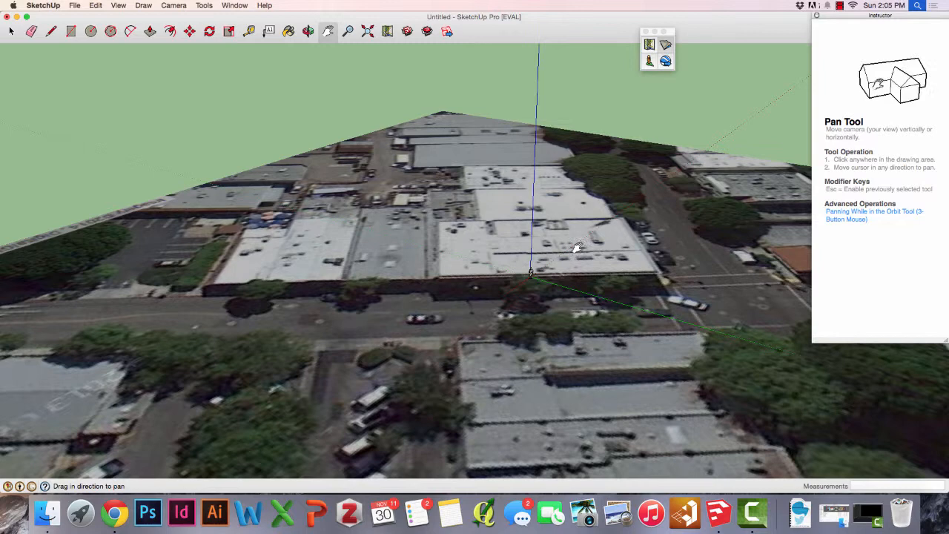
Step: Browse the View, Draw and Tools menus and choose the Axes tool
{"action": "left_click", "coordinate": [118, 6]}
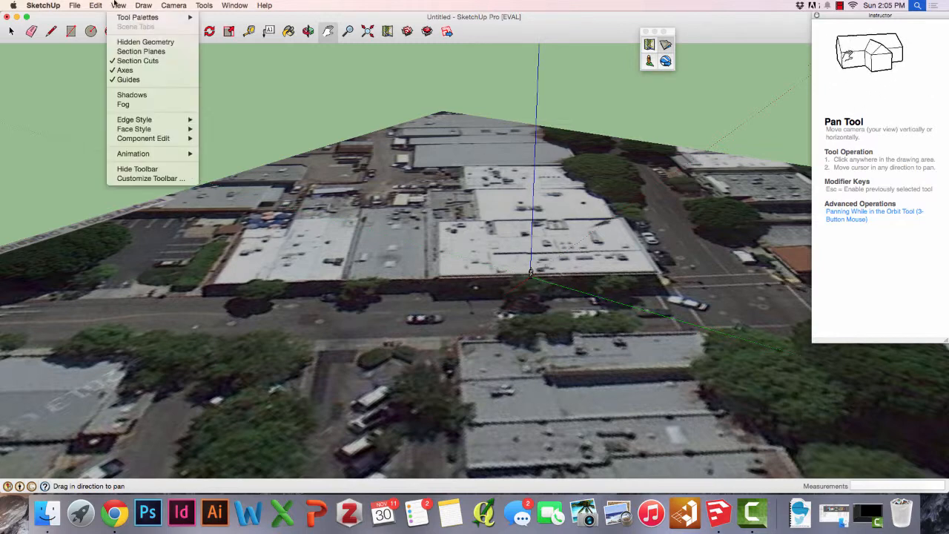
{"action": "left_click", "coordinate": [142, 6]}
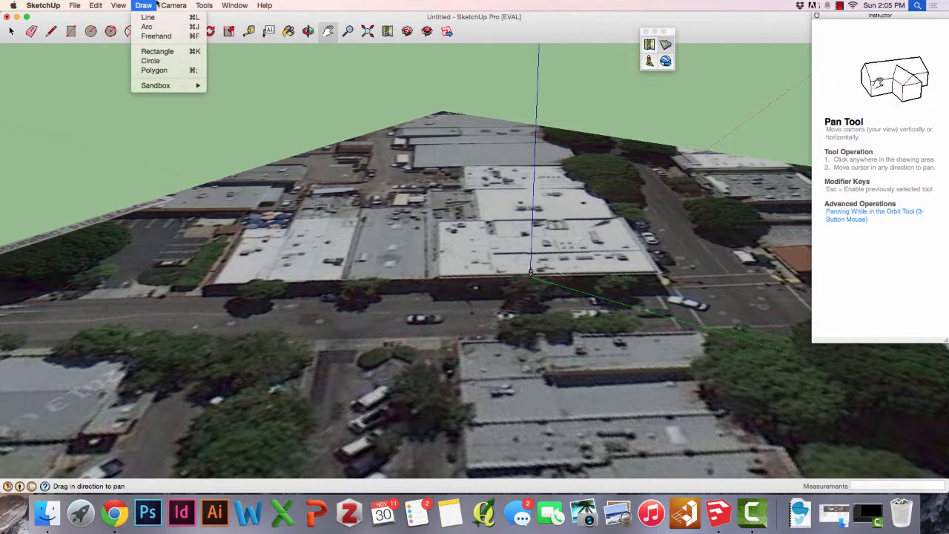
{"action": "left_click", "coordinate": [204, 6]}
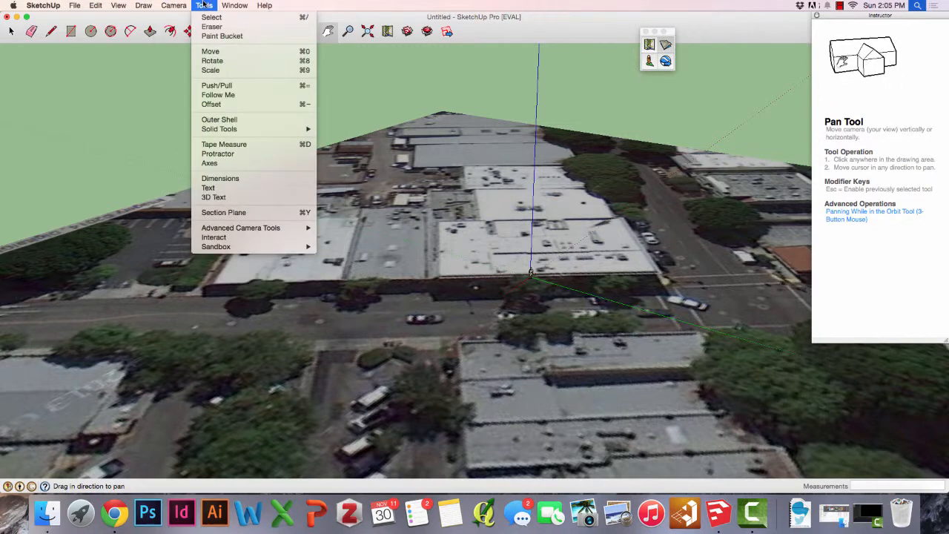
{"action": "left_click", "coordinate": [209, 163]}
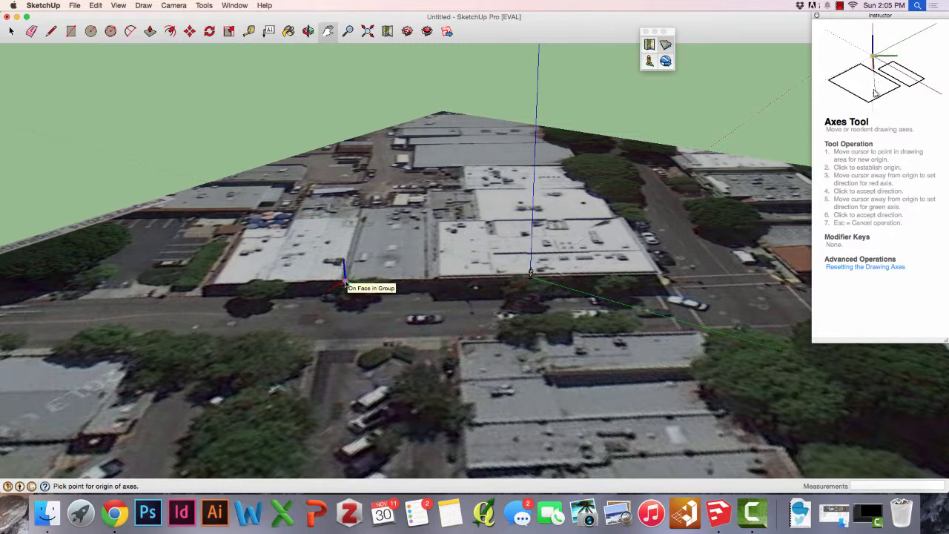
{"action": "mouse_move", "coordinate": [913, 98]}
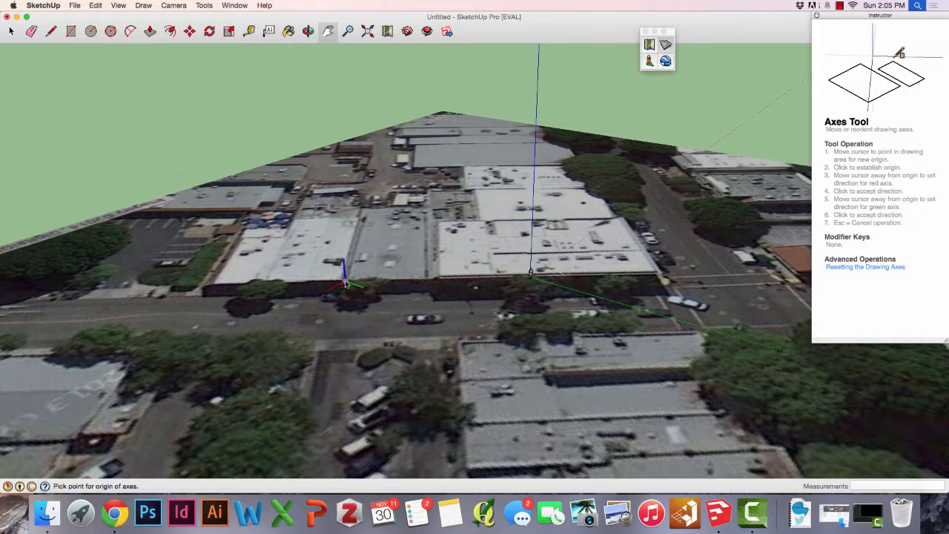
Step: Set the axes on the block's street edge and orbit down to street level and back over the rooftops
{"action": "left_click", "coordinate": [345, 280]}
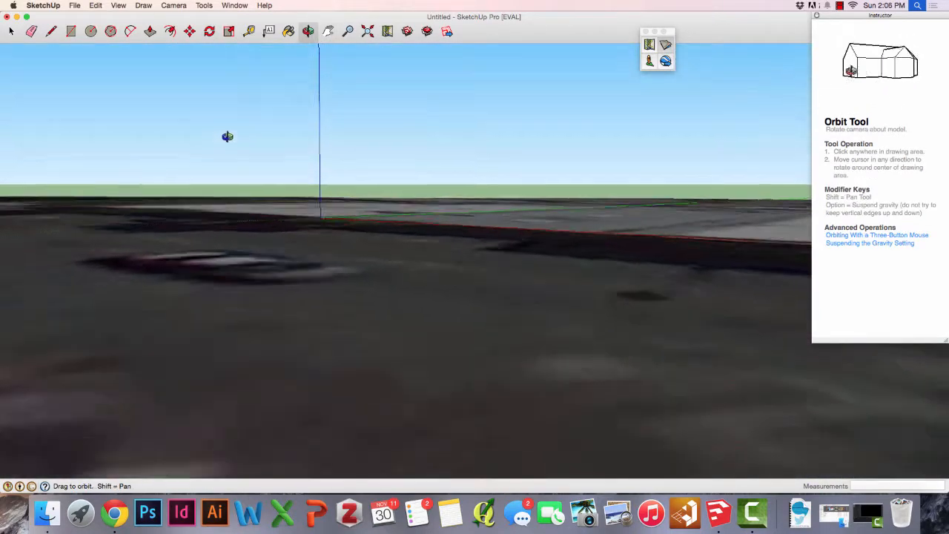
{"action": "left_click_drag", "start_coordinate": [228, 136], "coordinate": [467, 229]}
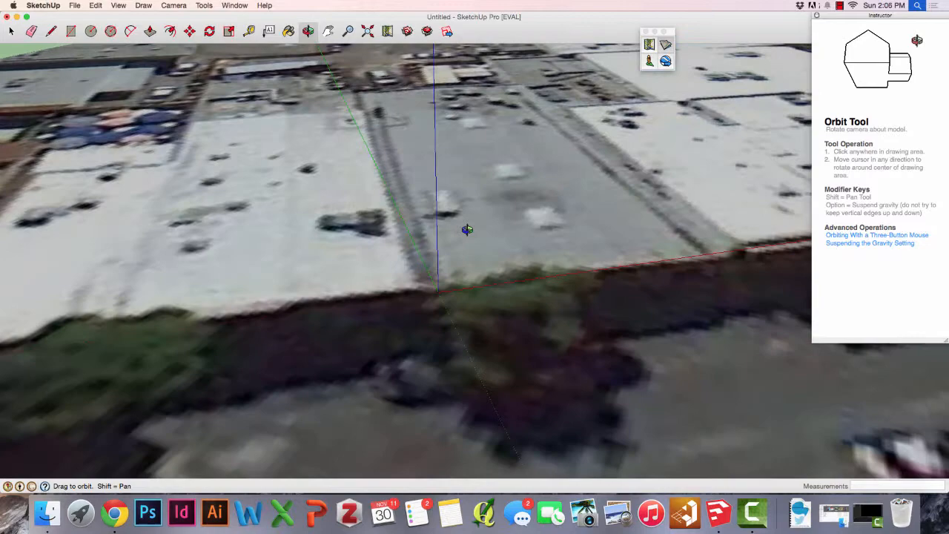
{"action": "left_click_drag", "start_coordinate": [467, 230], "coordinate": [418, 255]}
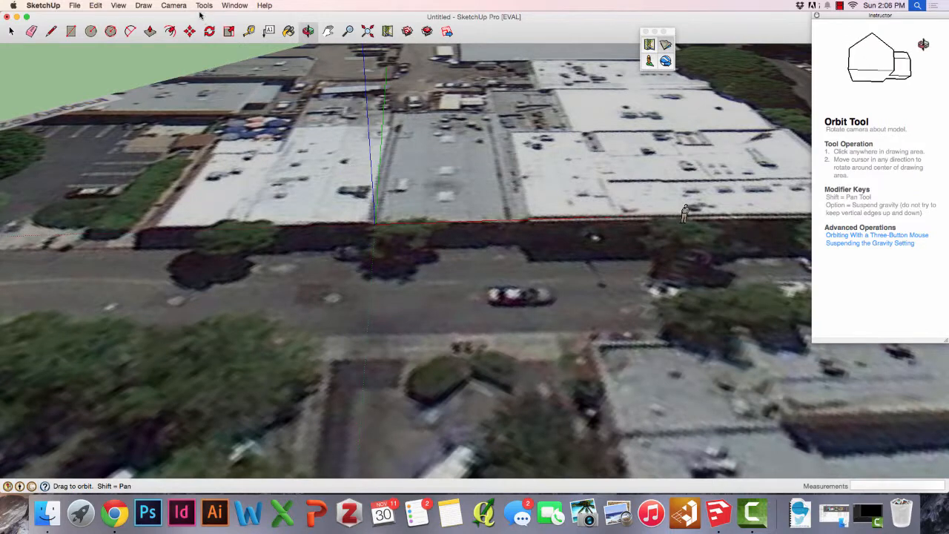
Step: Restart the Axes tool and try an axis direction along the building front
{"action": "left_click", "coordinate": [205, 6]}
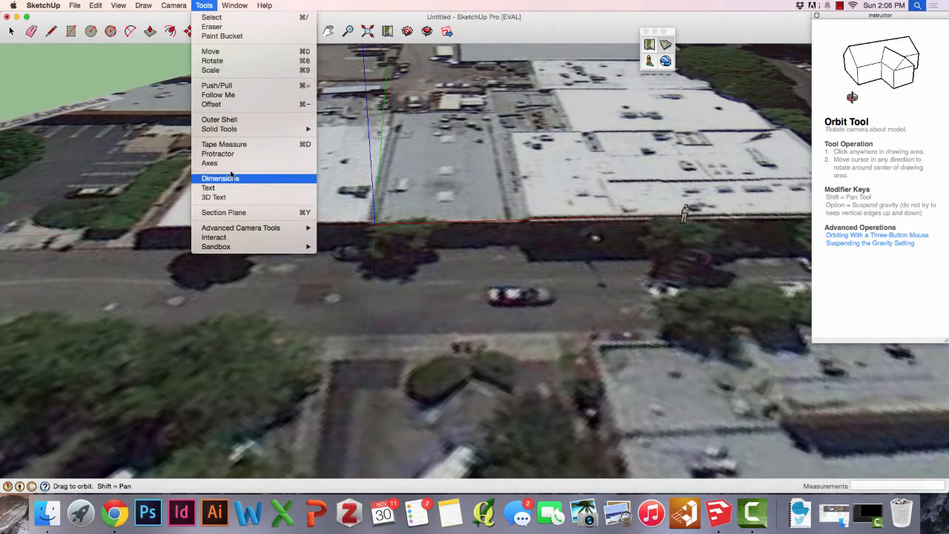
{"action": "left_click", "coordinate": [209, 163]}
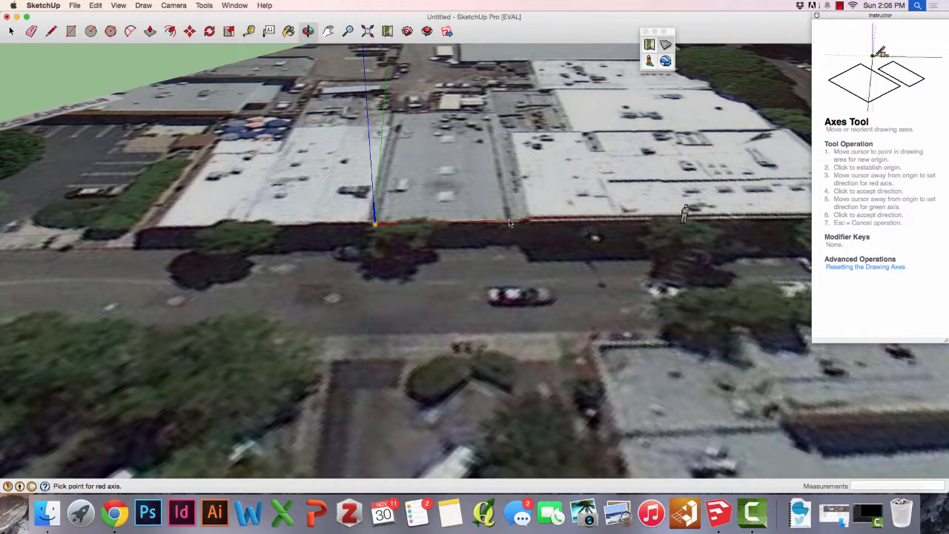
{"action": "left_click", "coordinate": [513, 220]}
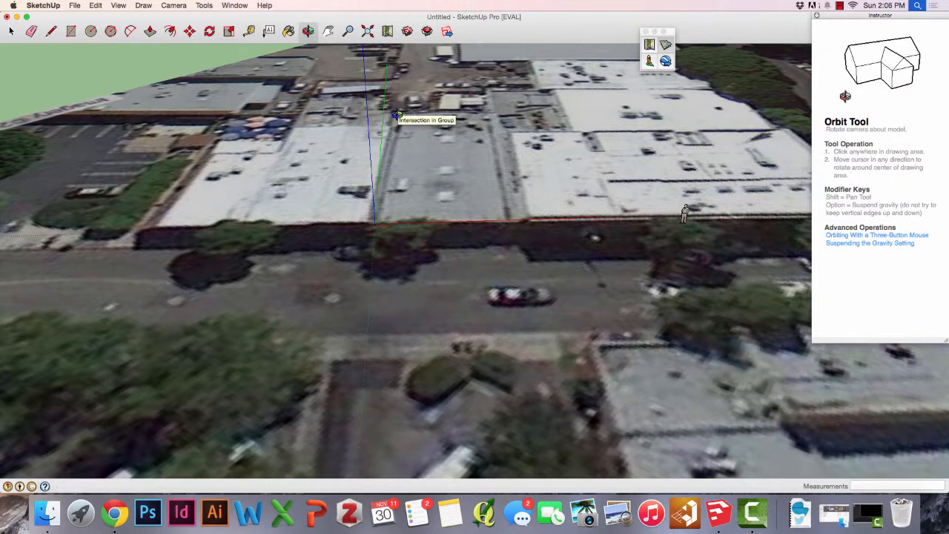
{"action": "left_click_drag", "start_coordinate": [397, 115], "coordinate": [311, 186]}
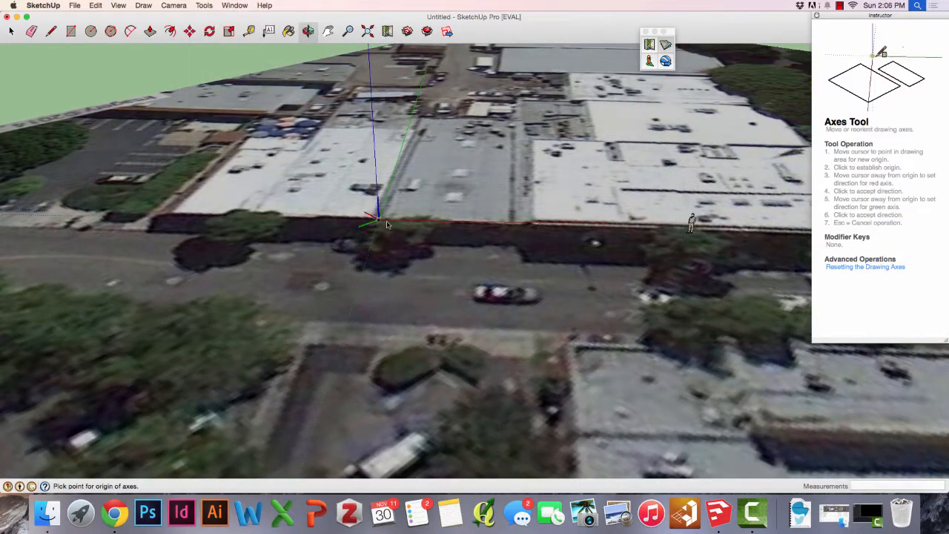
Step: Place the axes origin at the lot's street corner with red along the front and green along the side
{"action": "left_click", "coordinate": [377, 218]}
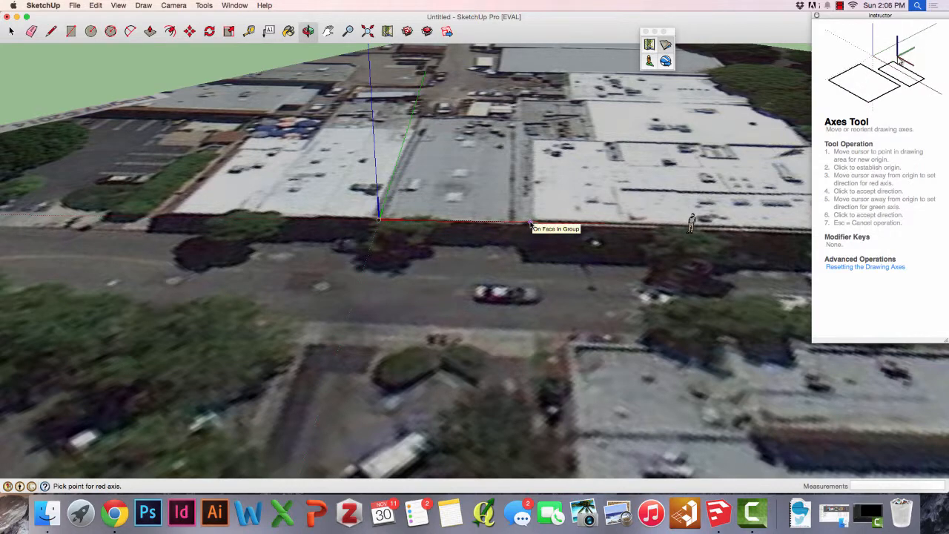
{"action": "left_click", "coordinate": [530, 222]}
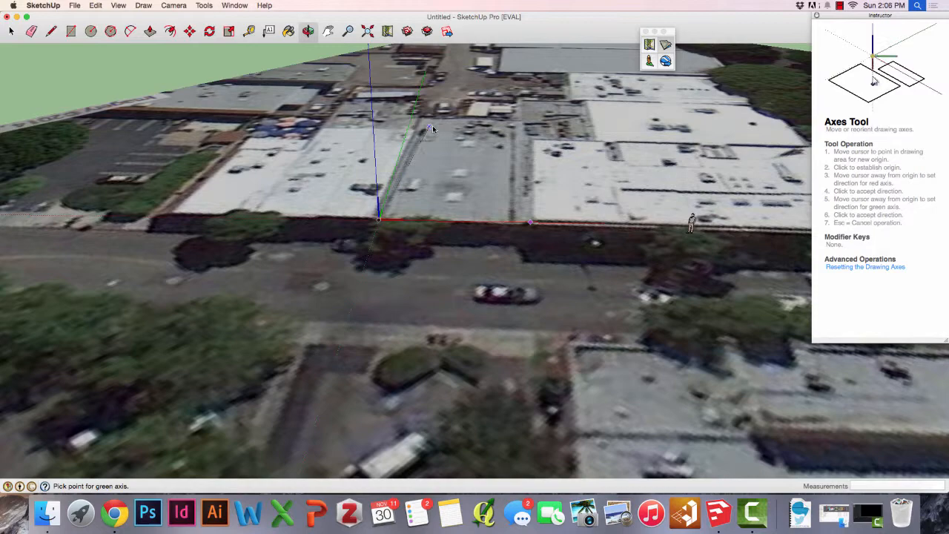
{"action": "mouse_move", "coordinate": [423, 120]}
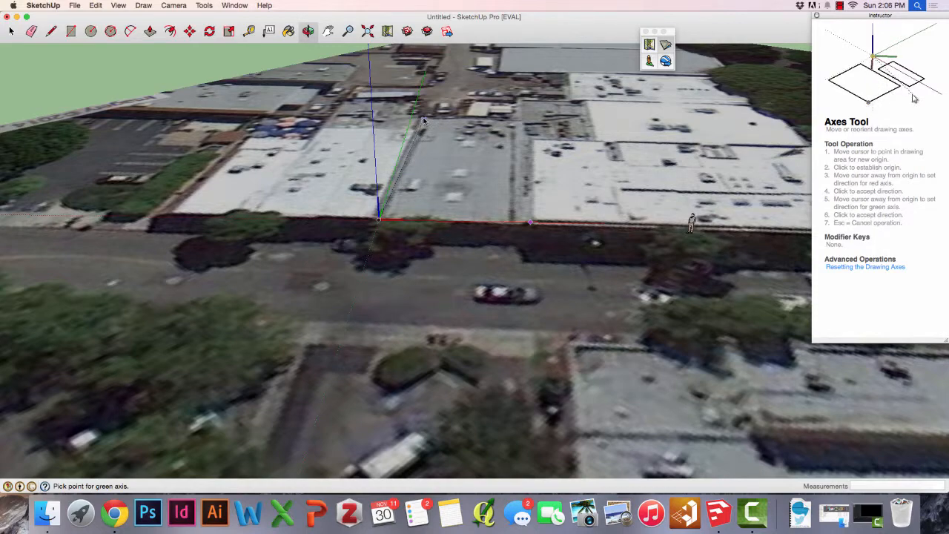
{"action": "left_click", "coordinate": [327, 31]}
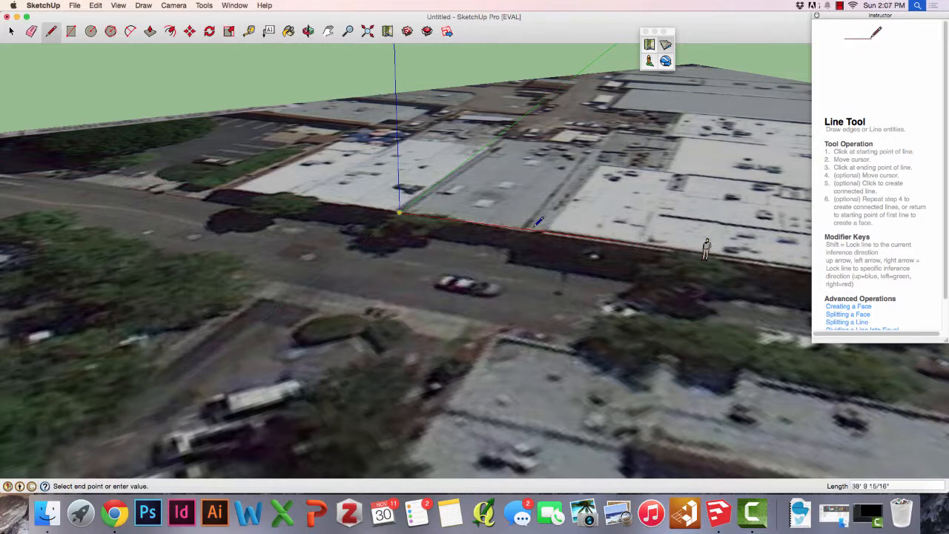
Step: Trace the building footprint with the Line tool around the lot corners, closing it into a rectangle face
{"action": "left_click", "coordinate": [602, 147]}
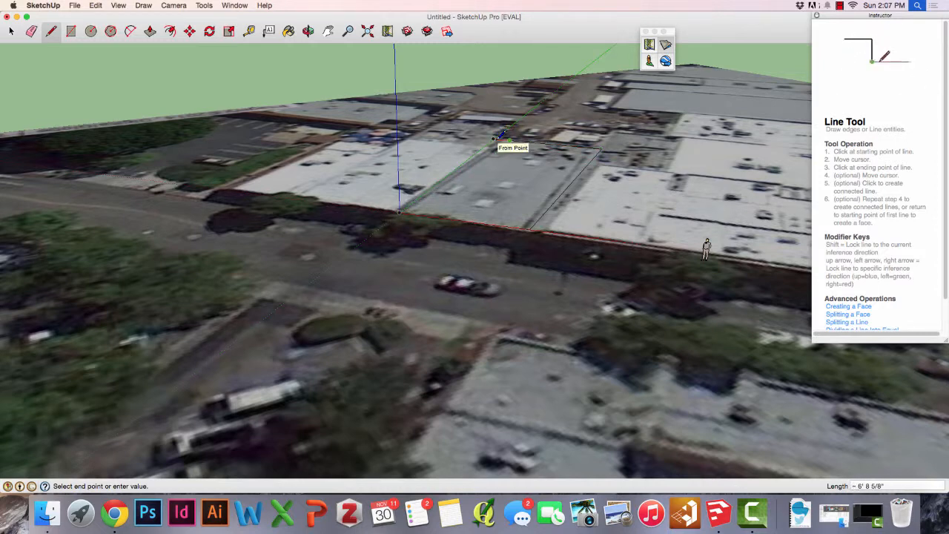
{"action": "mouse_move", "coordinate": [600, 149]}
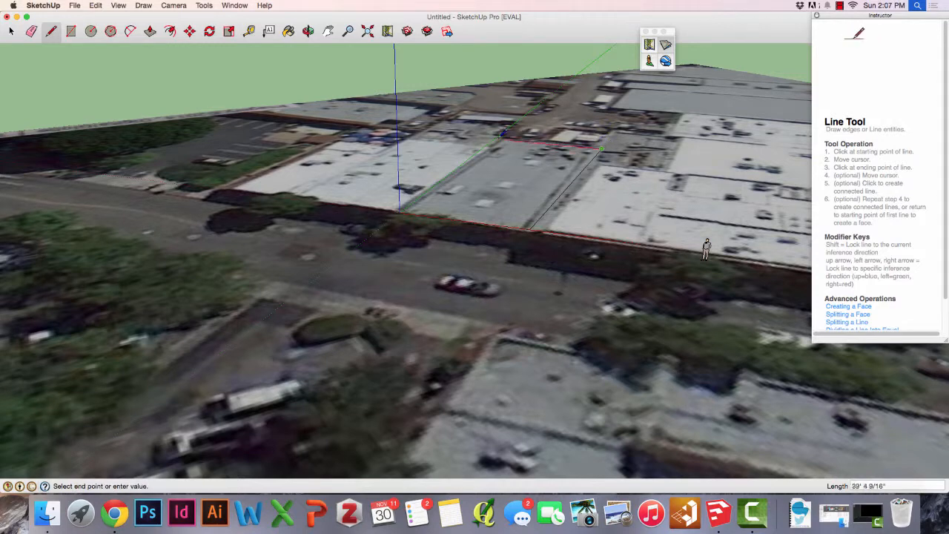
{"action": "left_click", "coordinate": [403, 210]}
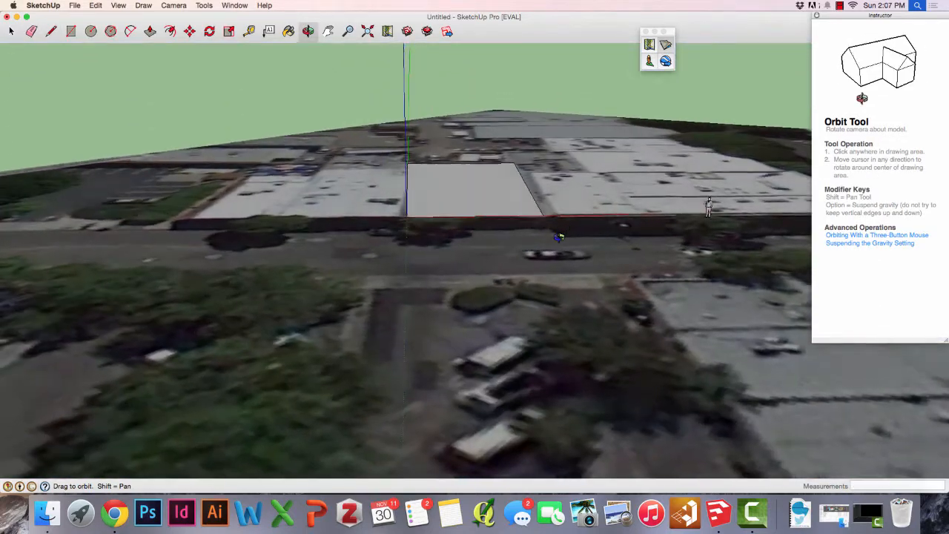
{"action": "left_click_drag", "start_coordinate": [561, 237], "coordinate": [637, 240]}
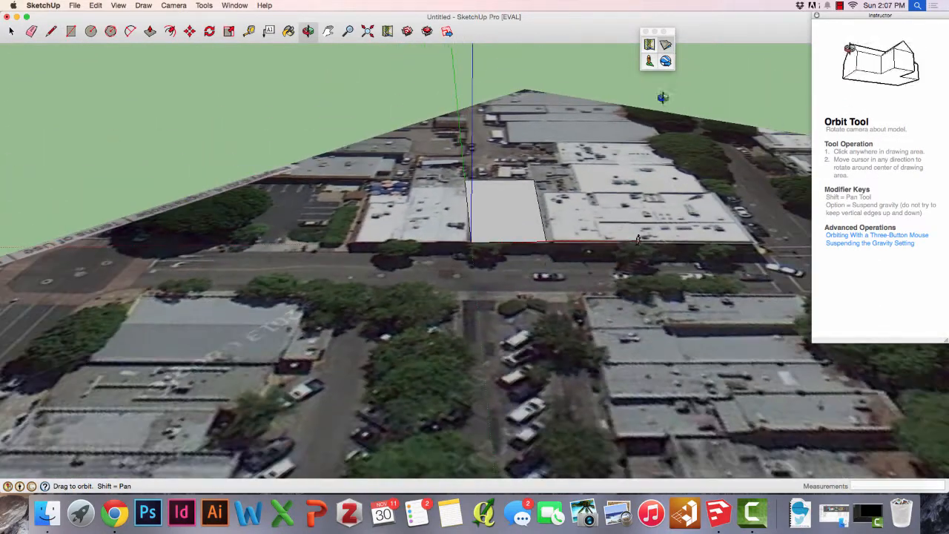
{"action": "left_click", "coordinate": [51, 29]}
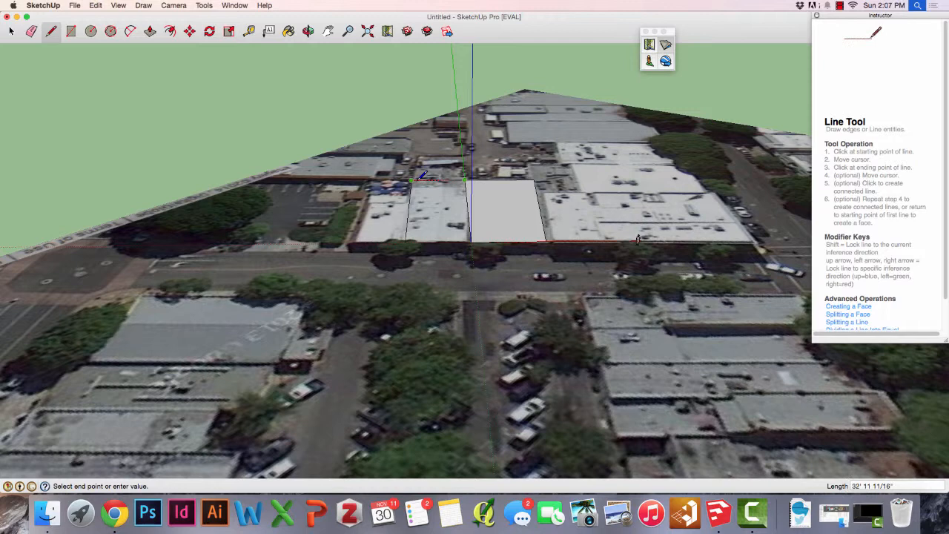
{"action": "left_click", "coordinate": [458, 180]}
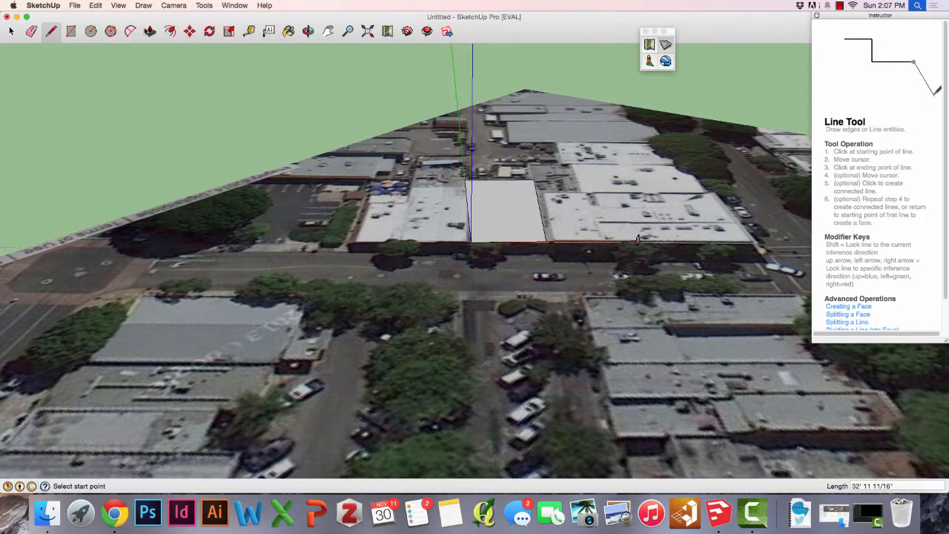
Step: Push/Pull the footprint face up 20 ft into a box building
{"action": "left_click", "coordinate": [149, 29]}
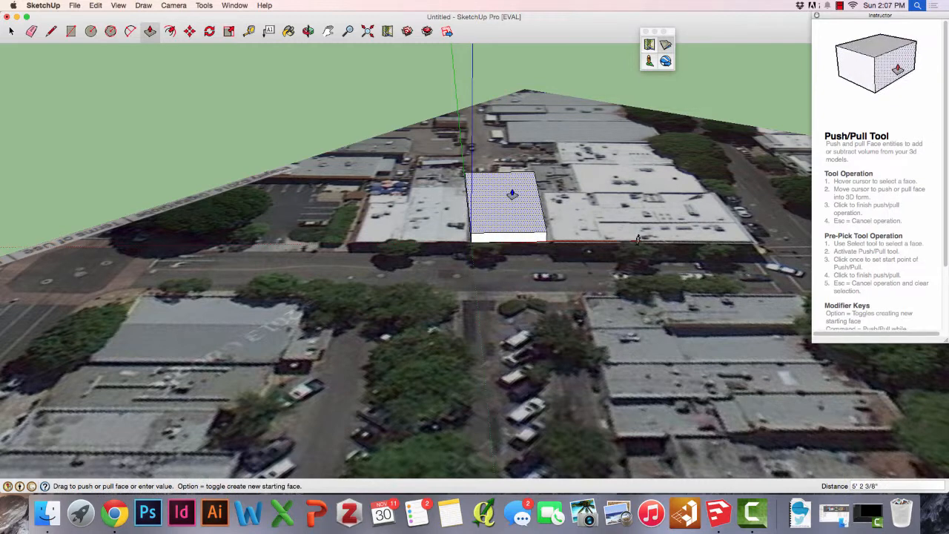
{"action": "type", "text": "20'"}
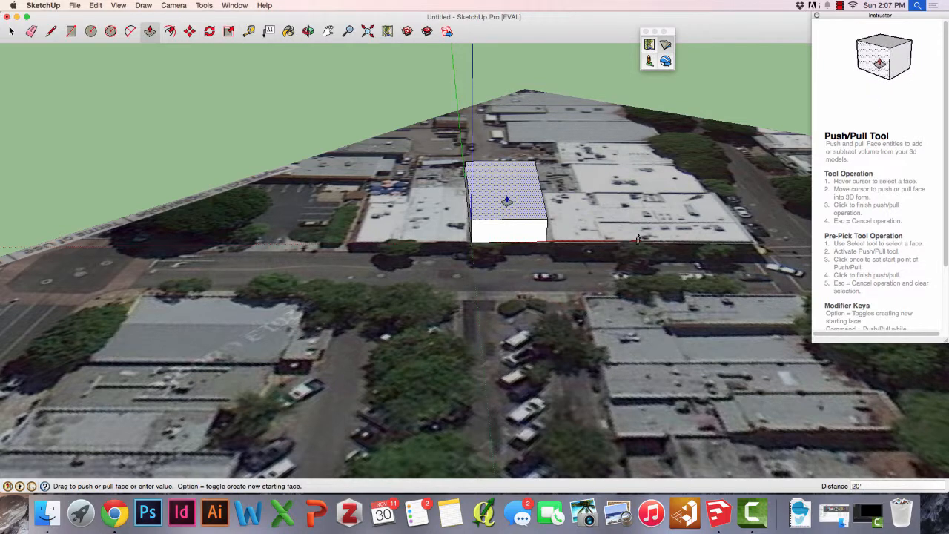
{"action": "left_click", "coordinate": [507, 200]}
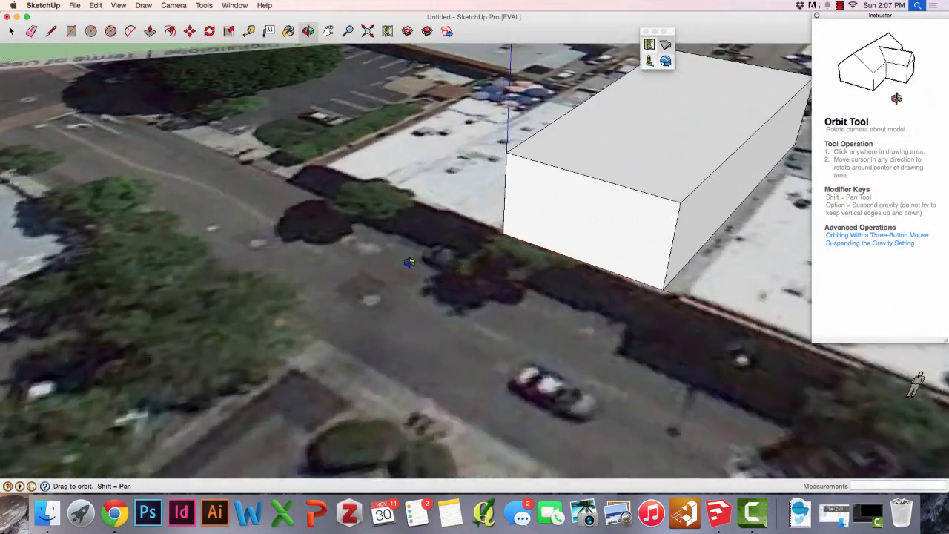
Step: Orbit down to street level facing the box's front facade and back up over the street
{"action": "left_click_drag", "start_coordinate": [409, 261], "coordinate": [652, 195]}
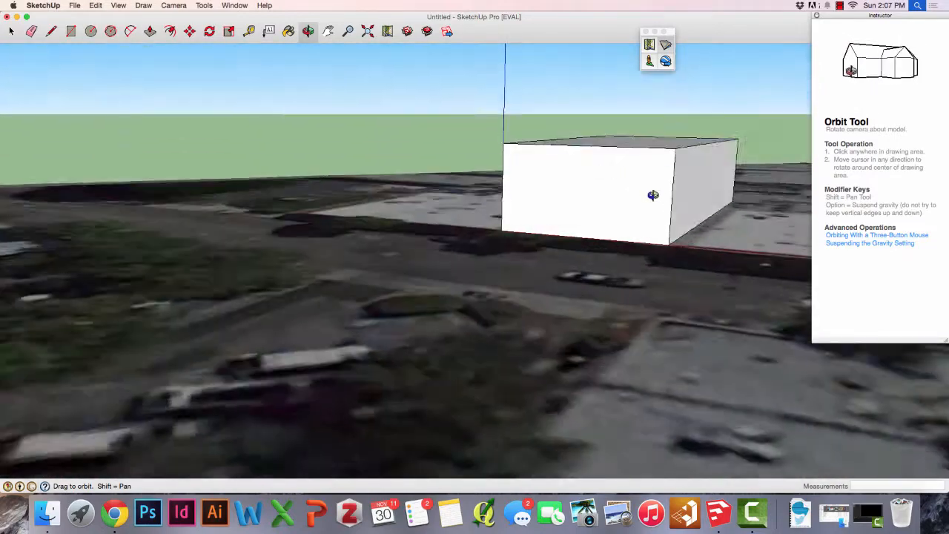
{"action": "left_click_drag", "start_coordinate": [653, 195], "coordinate": [661, 249]}
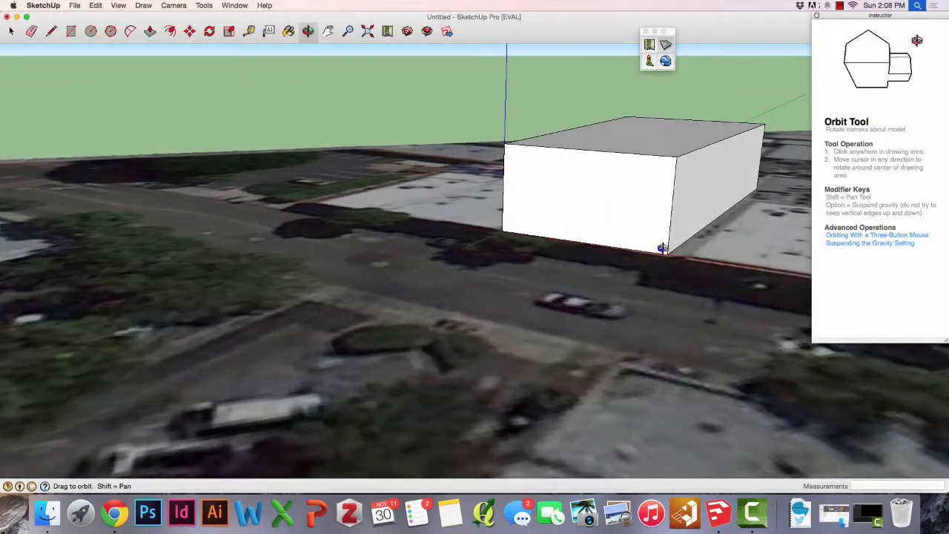
{"action": "left_click_drag", "start_coordinate": [661, 246], "coordinate": [515, 307]}
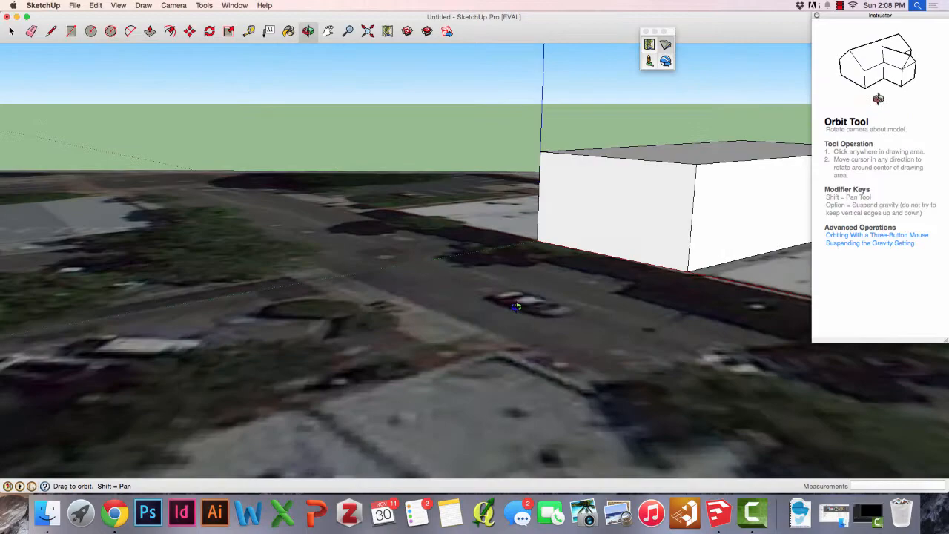
{"action": "left_click_drag", "start_coordinate": [516, 306], "coordinate": [733, 310]}
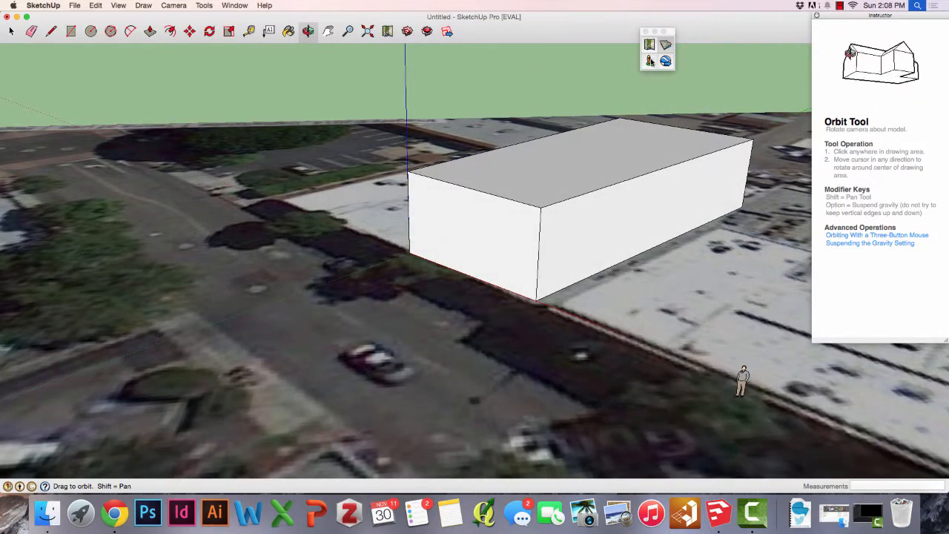
{"action": "mouse_move", "coordinate": [649, 61]}
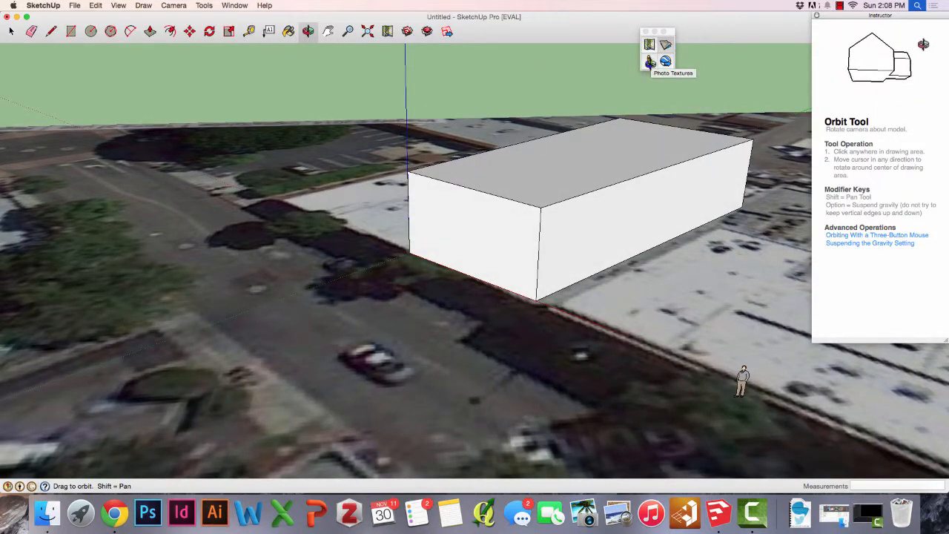
Step: Bring up the Photo Textures window, then browse the Tools menu and View > Tool Palettes
{"action": "left_click", "coordinate": [11, 30]}
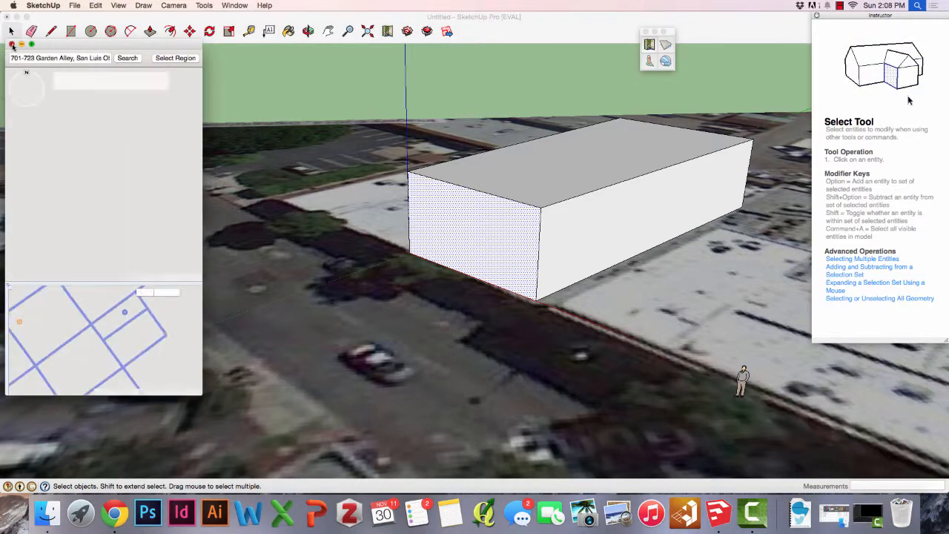
{"action": "left_click", "coordinate": [204, 6]}
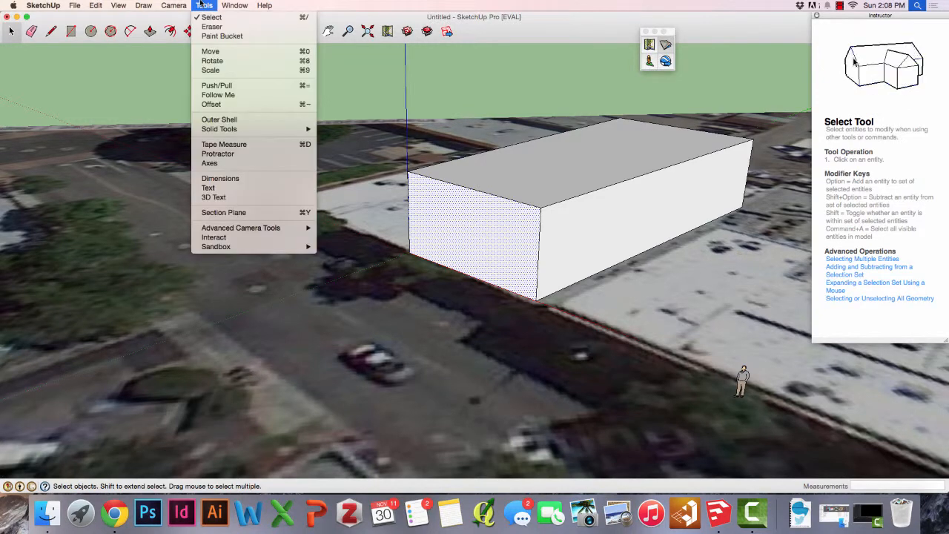
{"action": "left_click", "coordinate": [119, 6]}
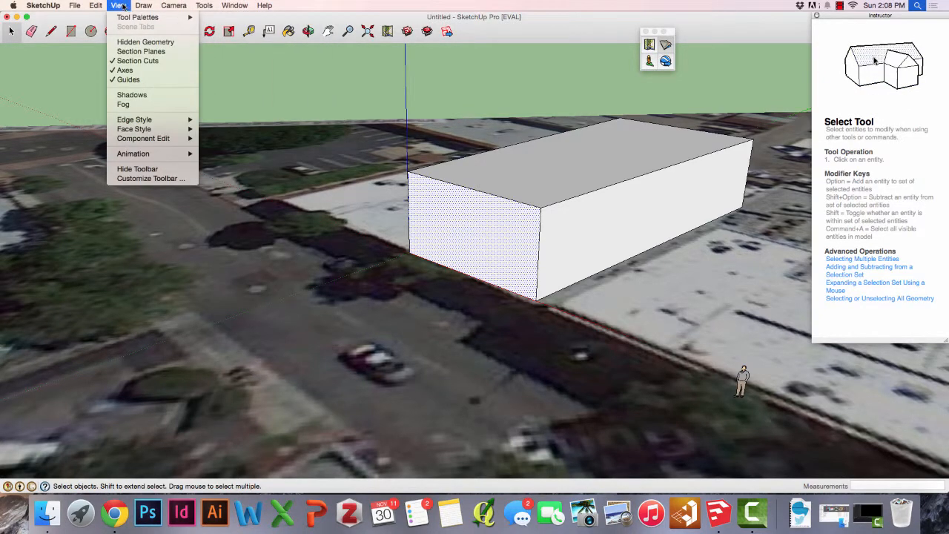
{"action": "left_click", "coordinate": [136, 16]}
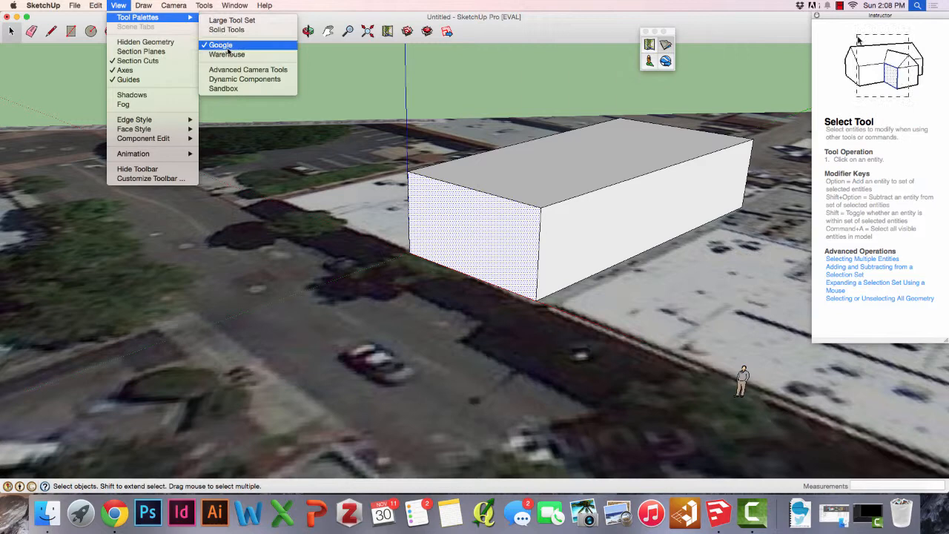
{"action": "mouse_move", "coordinate": [227, 54]}
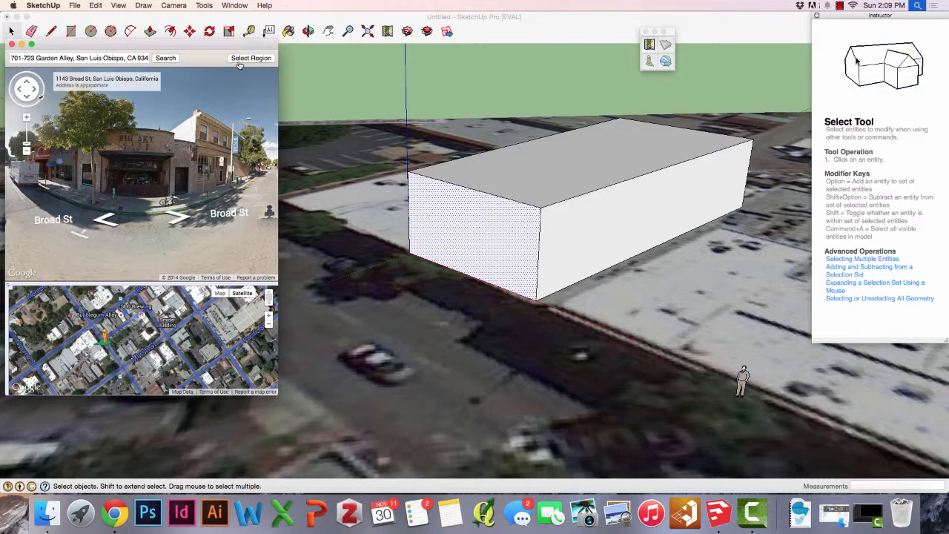
Step: Frame the 1140 Broad St storefront in the Street View photo and grab it onto the front face
{"action": "left_click", "coordinate": [252, 58]}
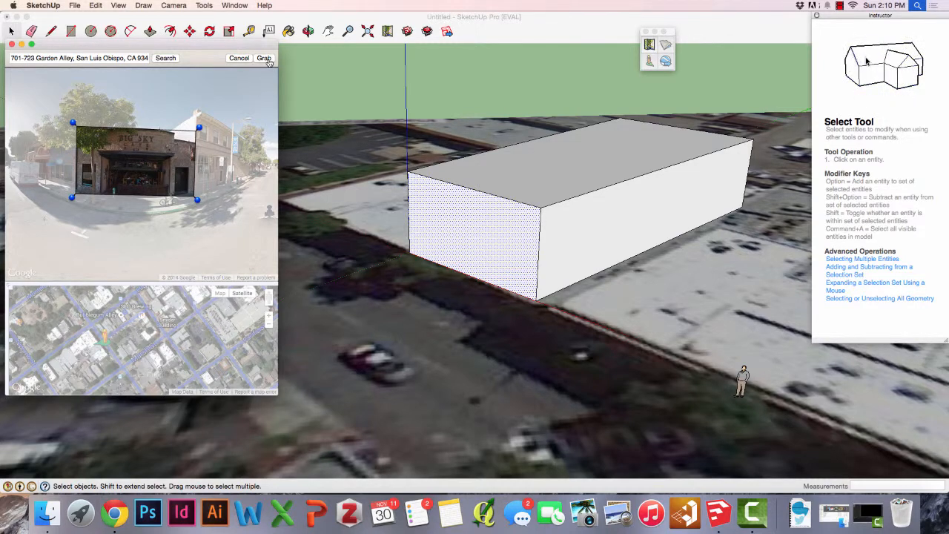
{"action": "left_click", "coordinate": [264, 58]}
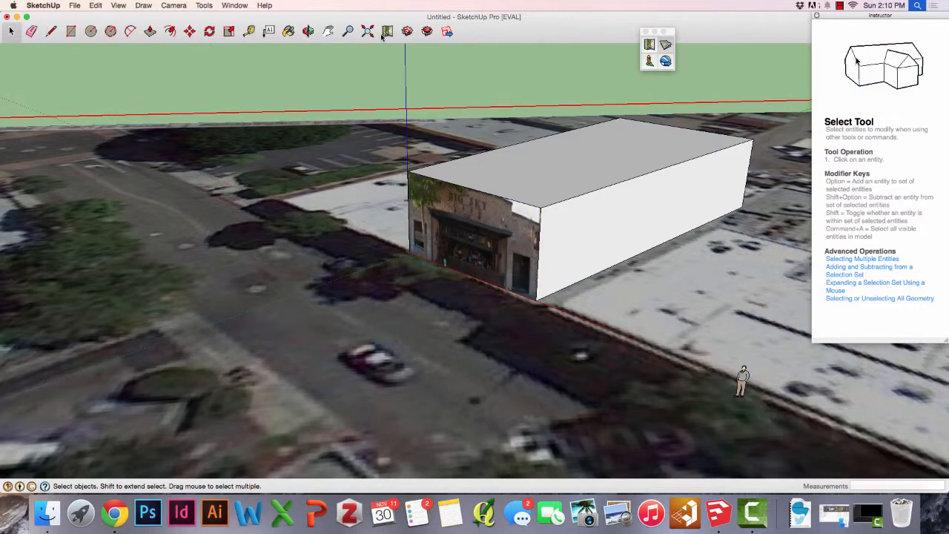
Step: Divide the roof with a line near the front and push the front strip up into a parapet
{"action": "left_click", "coordinate": [308, 31]}
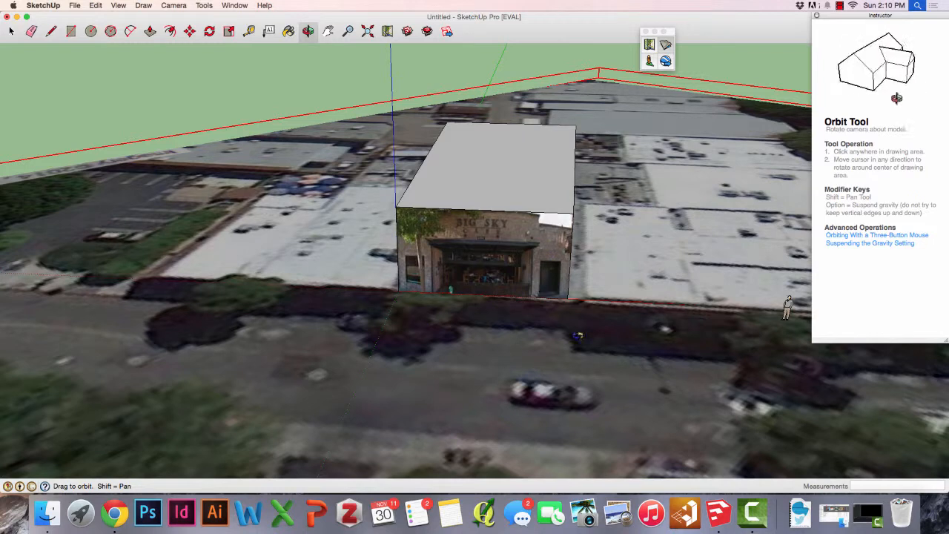
{"action": "left_click", "coordinate": [50, 30]}
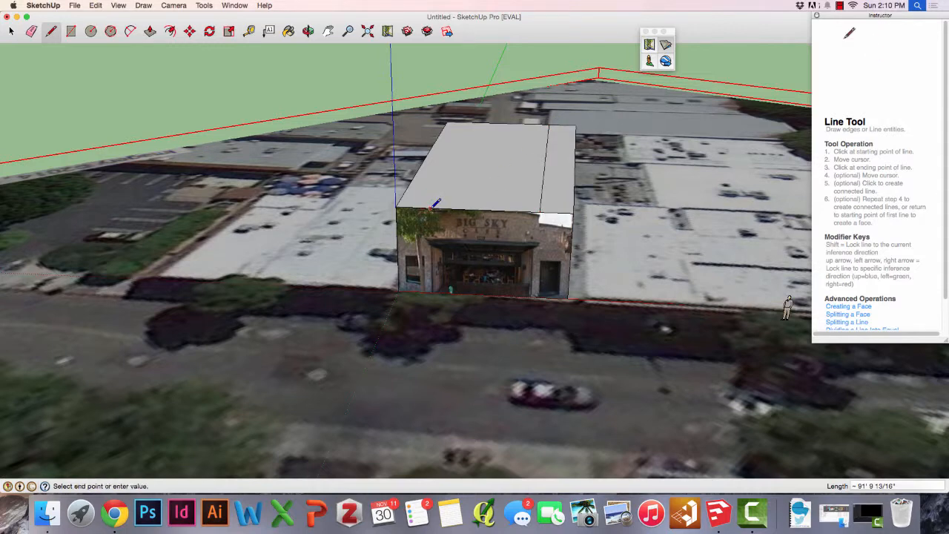
{"action": "left_click", "coordinate": [473, 117]}
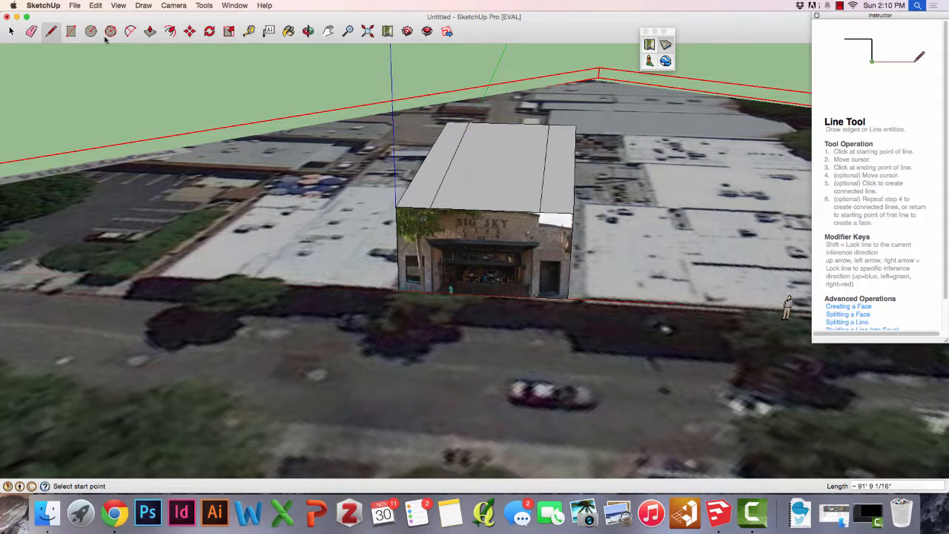
{"action": "left_click", "coordinate": [150, 31]}
{"action": "type", "text": "-5'"}
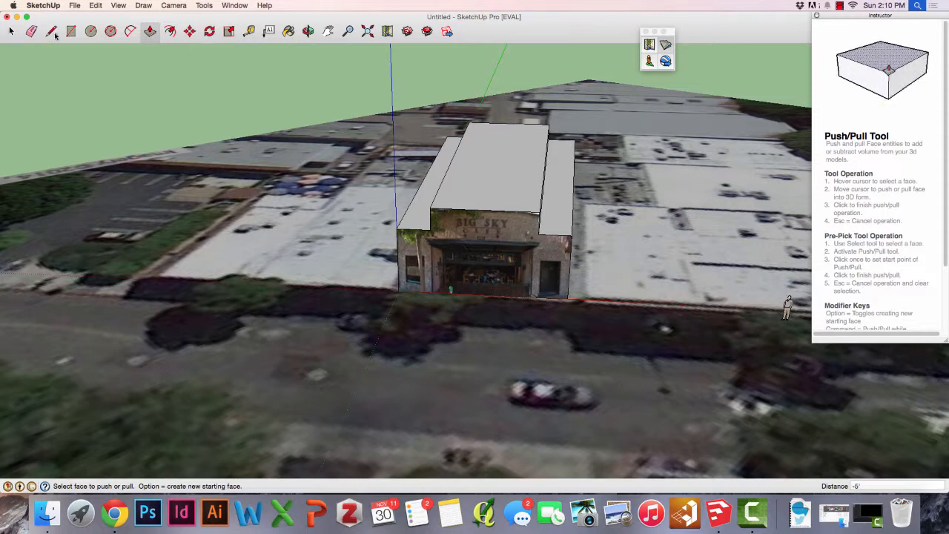
Step: Draw further division lines on the raised parapet to form the step
{"action": "left_click", "coordinate": [50, 31]}
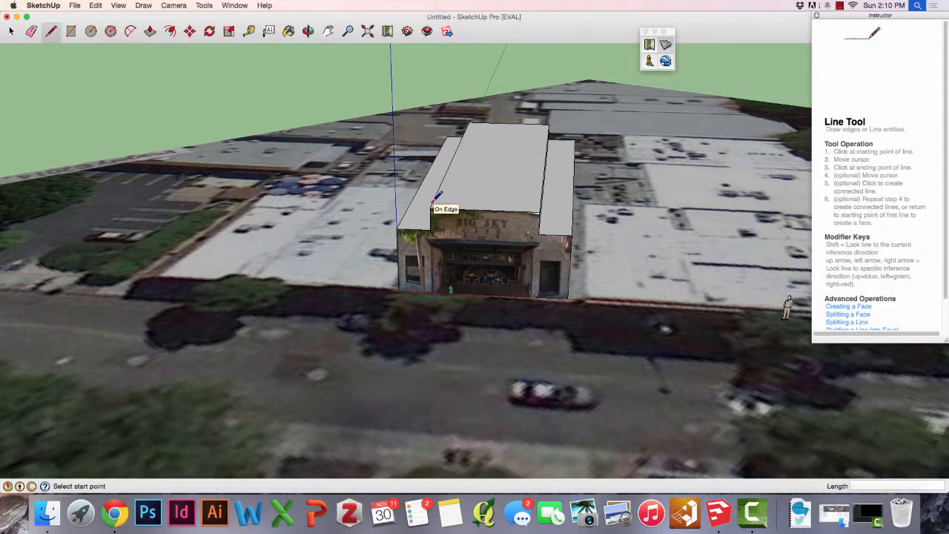
{"action": "left_click", "coordinate": [433, 205]}
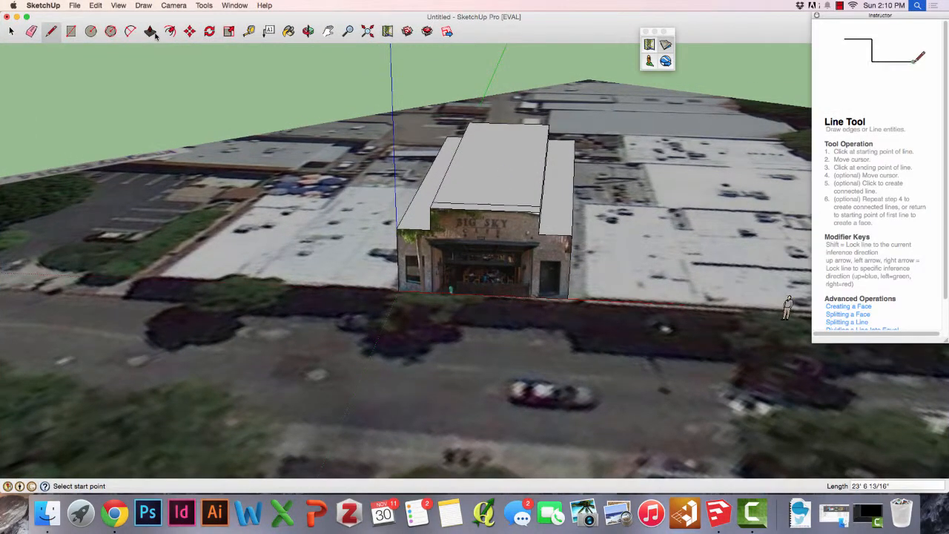
{"action": "left_click", "coordinate": [150, 30]}
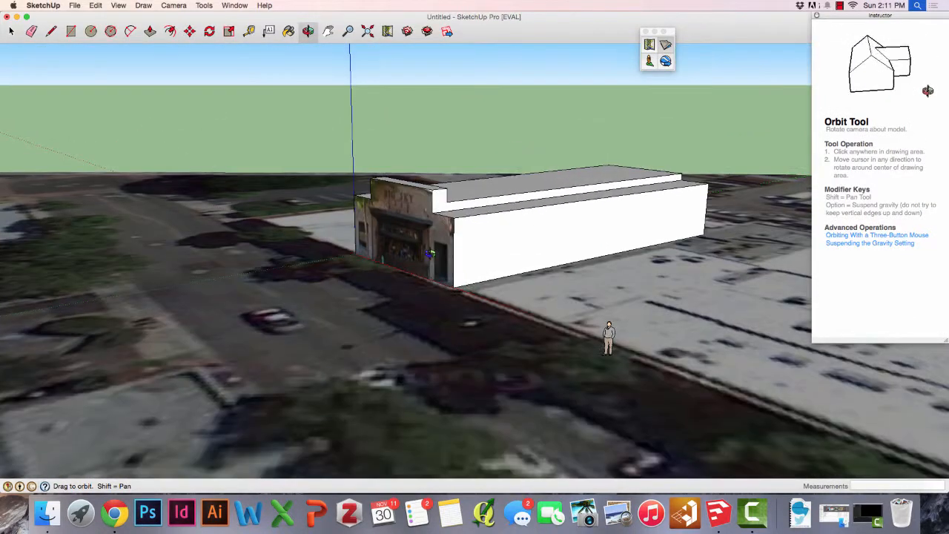
{"action": "left_click_drag", "start_coordinate": [428, 252], "coordinate": [584, 284]}
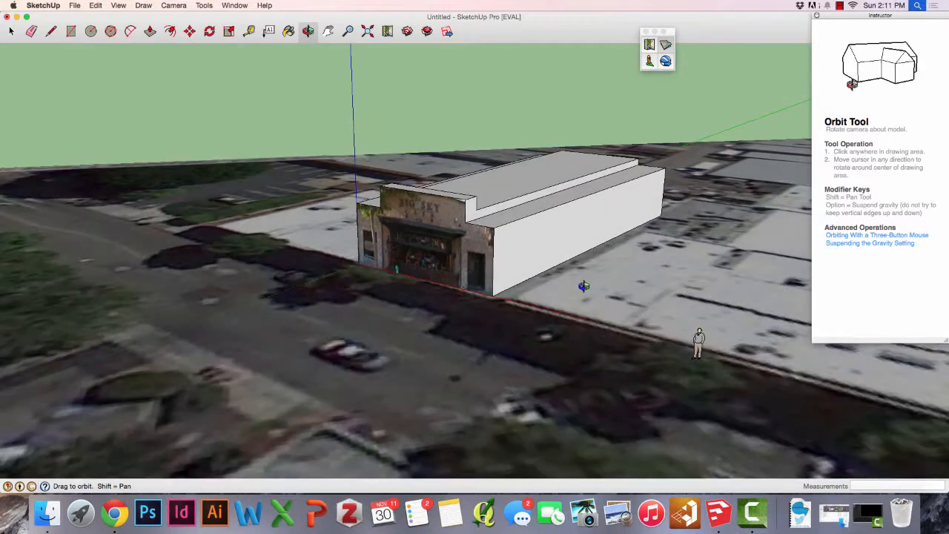
{"action": "left_click", "coordinate": [12, 30]}
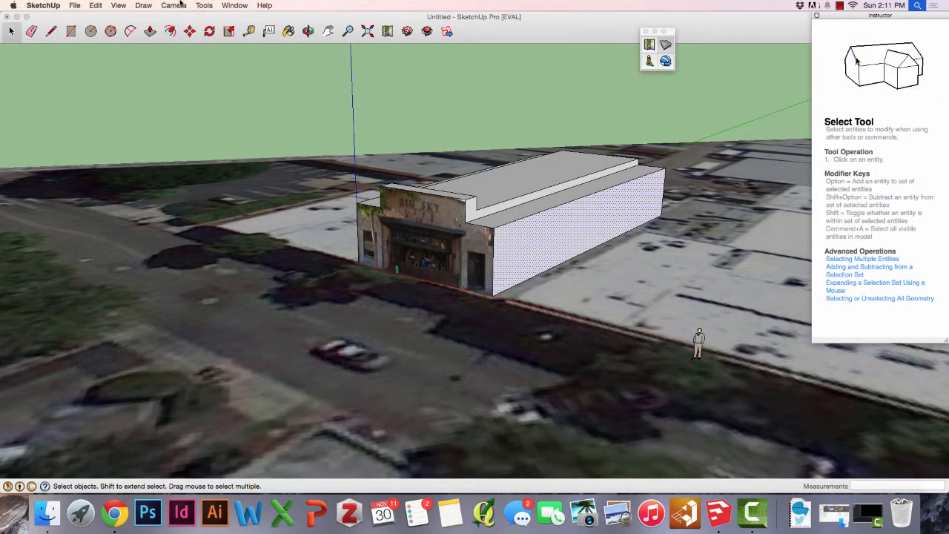
{"action": "left_click", "coordinate": [173, 6]}
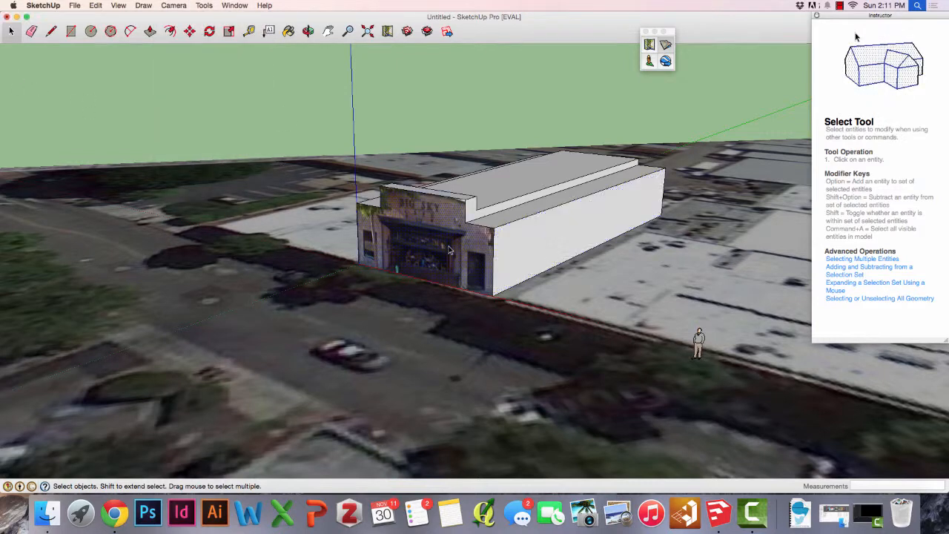
{"action": "mouse_move", "coordinate": [417, 255]}
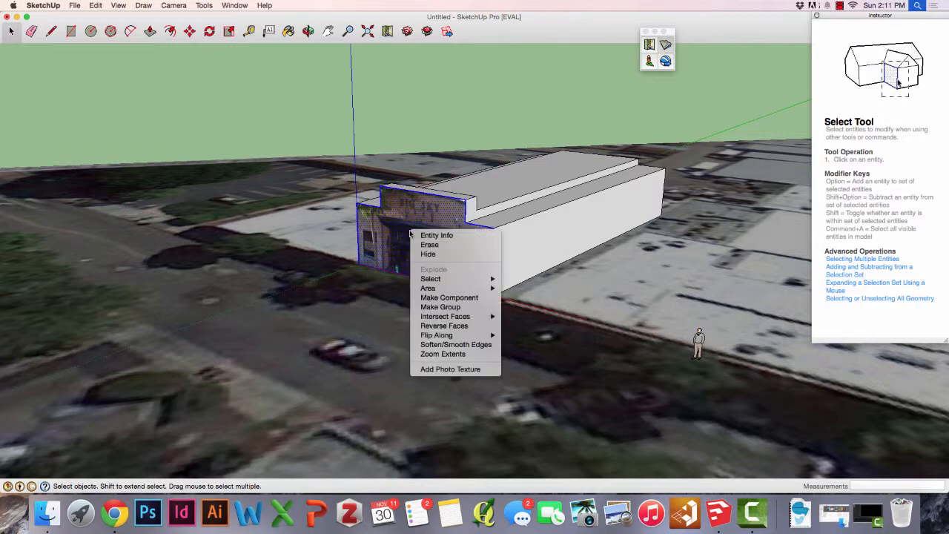
{"action": "mouse_move", "coordinate": [436, 234]}
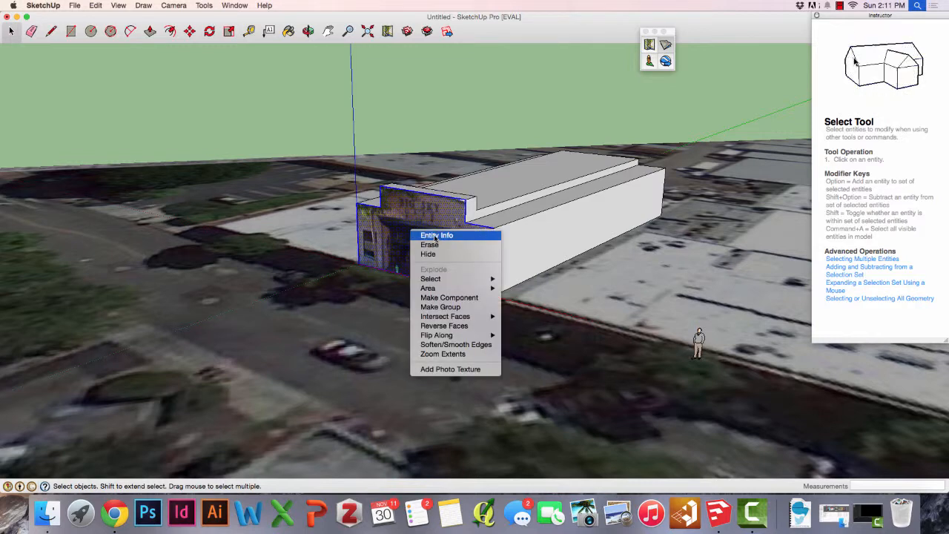
{"action": "left_click", "coordinate": [451, 369]}
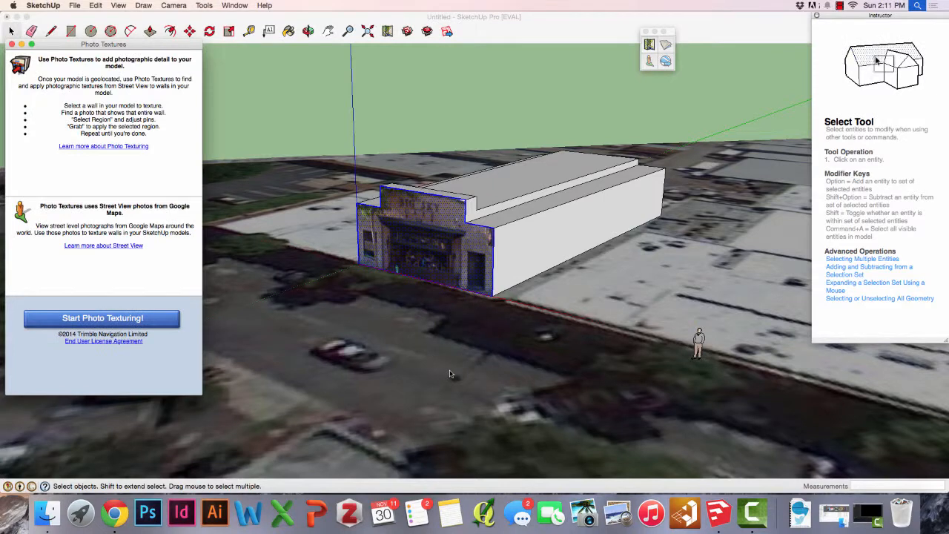
{"action": "right_click", "coordinate": [421, 246]}
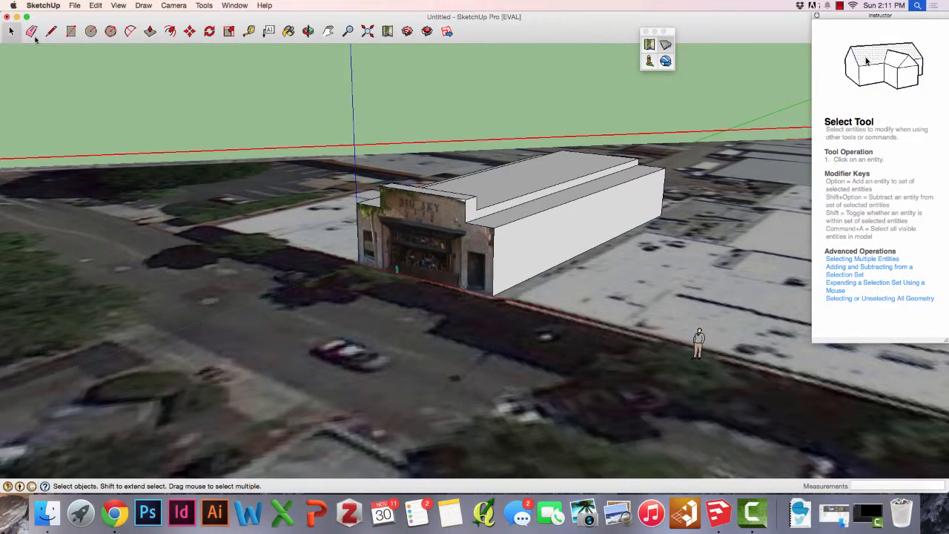
Step: Orbit to a high aerial view of the textured building within the downtown block
{"action": "left_click", "coordinate": [307, 30]}
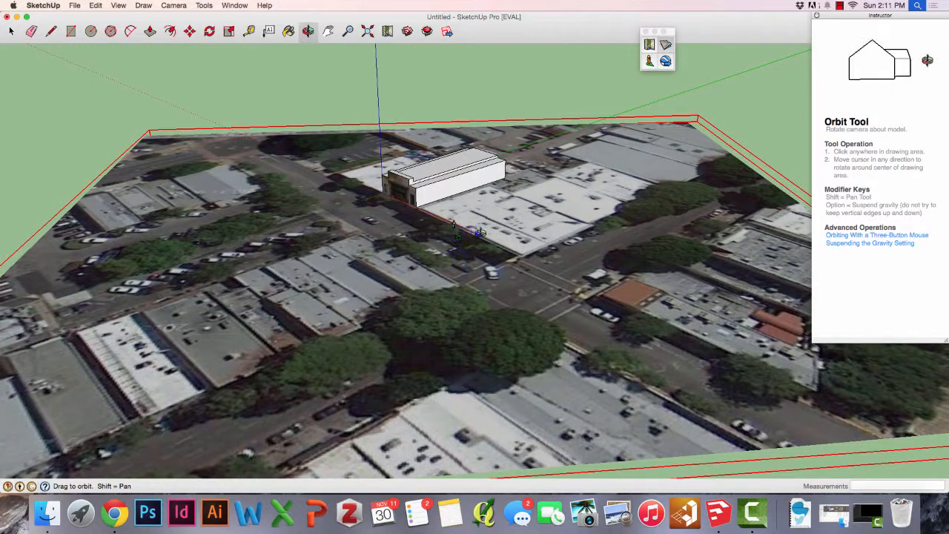
{"action": "left_click_drag", "start_coordinate": [457, 234], "coordinate": [471, 223]}
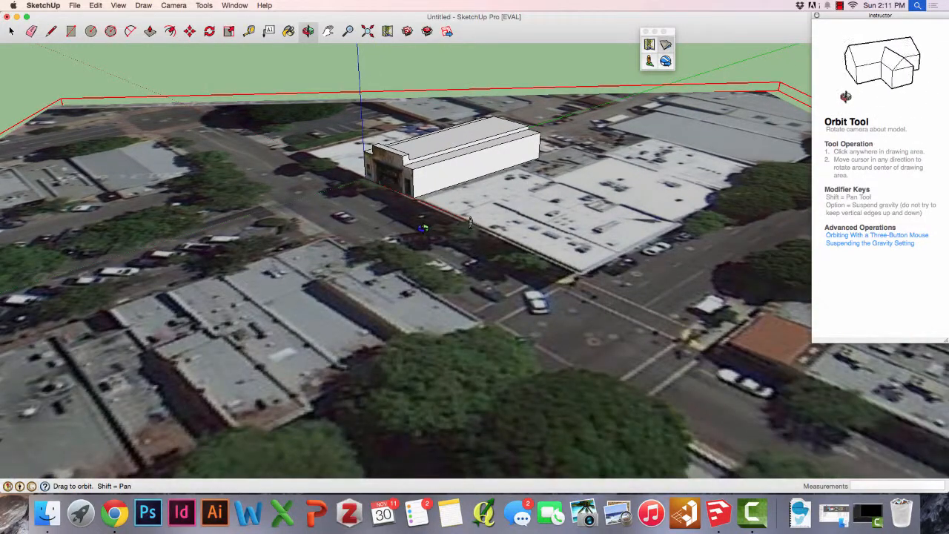